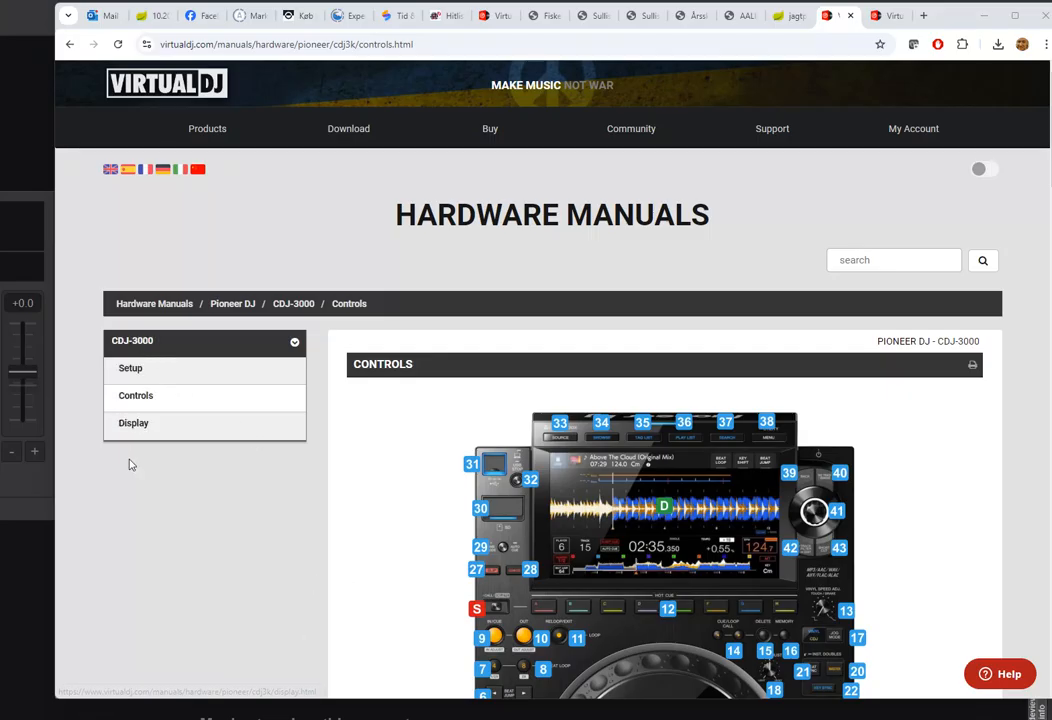
pyautogui.moveTo(343, 465)
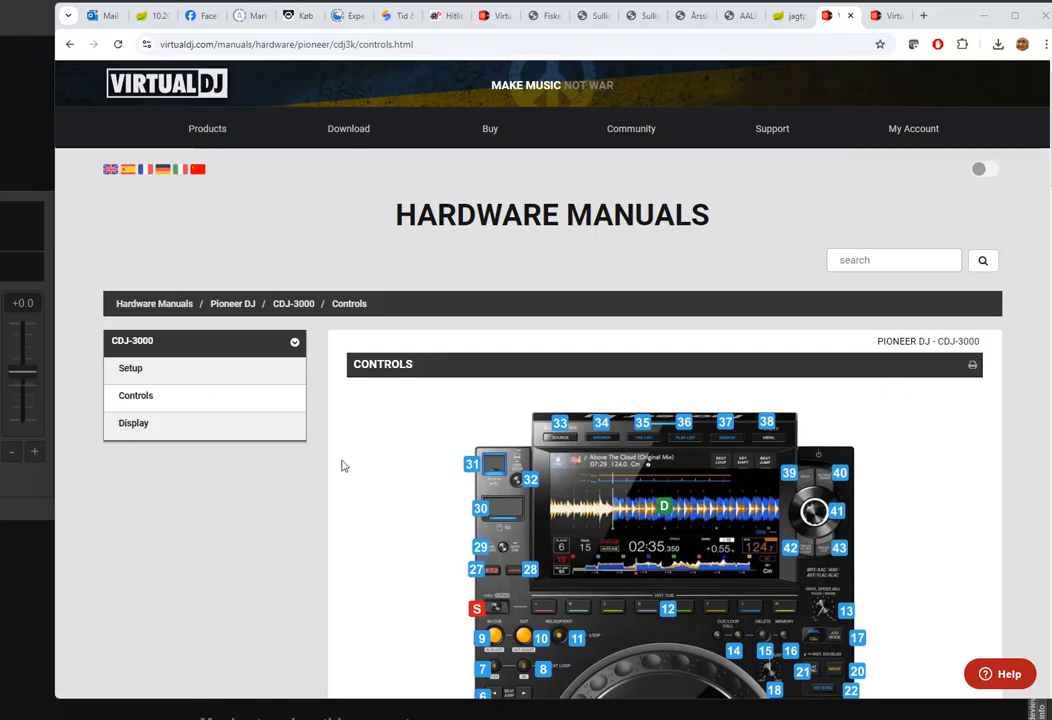
pyautogui.moveTo(349, 470)
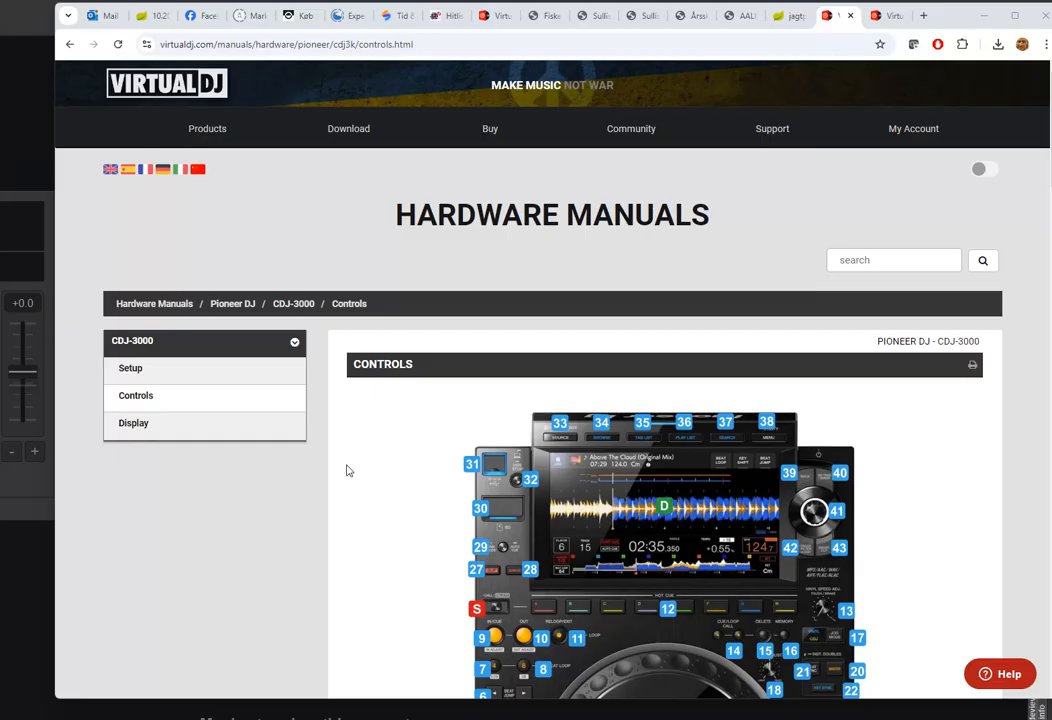
pyautogui.moveTo(358, 463)
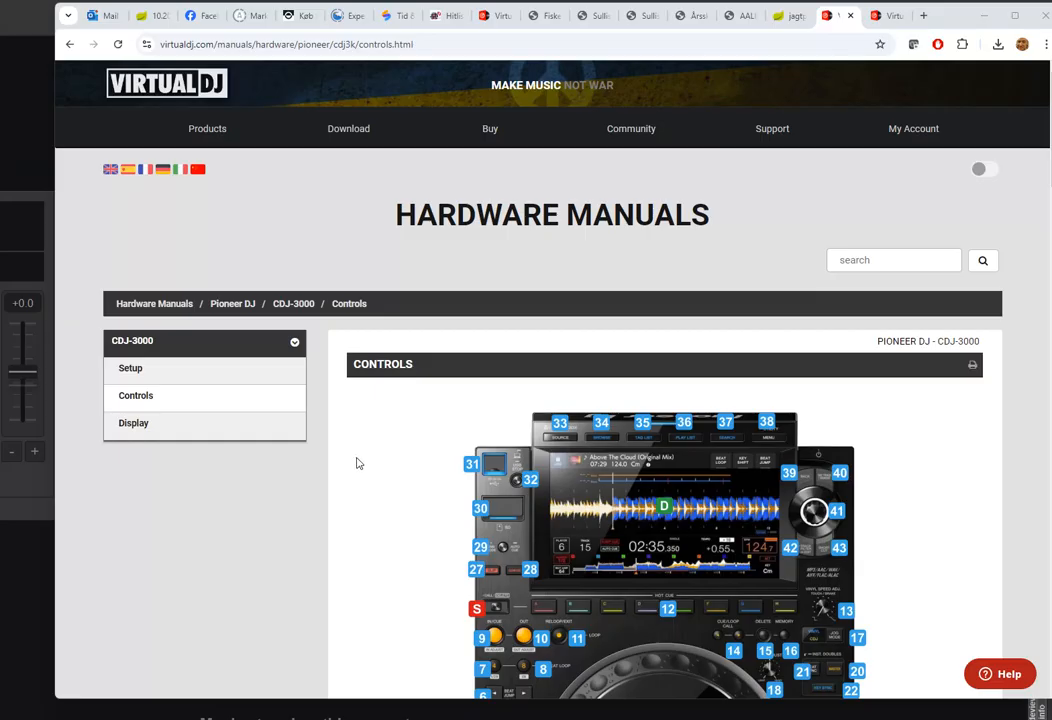
pyautogui.moveTo(365, 450)
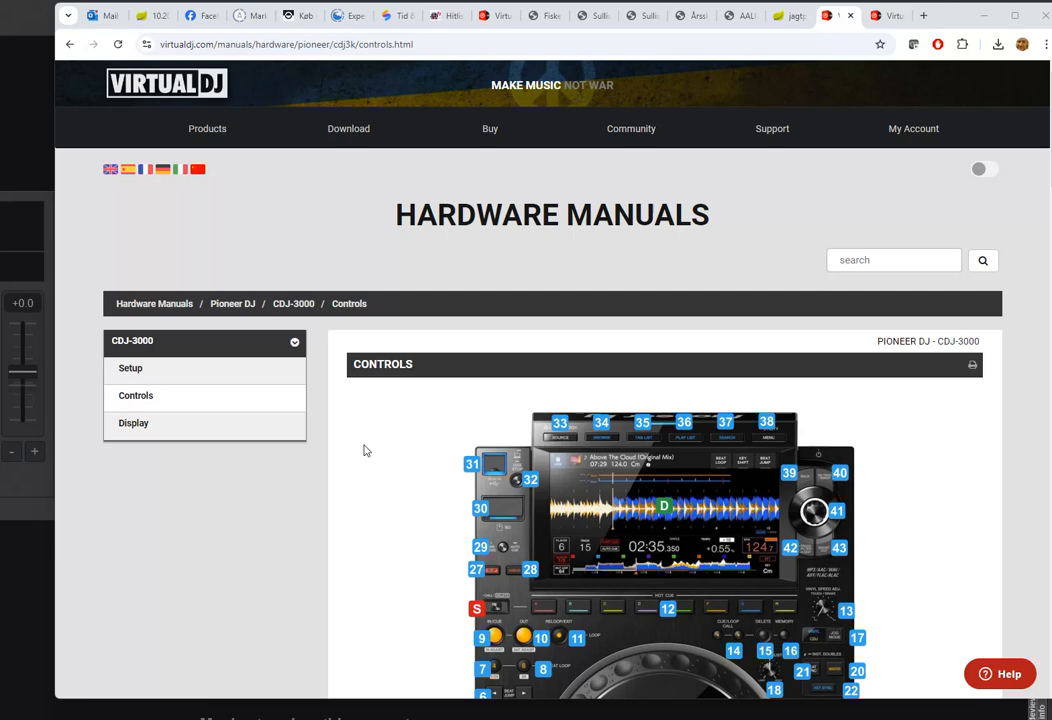
# Scroll down to the Controllers page showing the Pioneer DDJ-SR with its custom PROD mapping
pyautogui.scroll(-3)
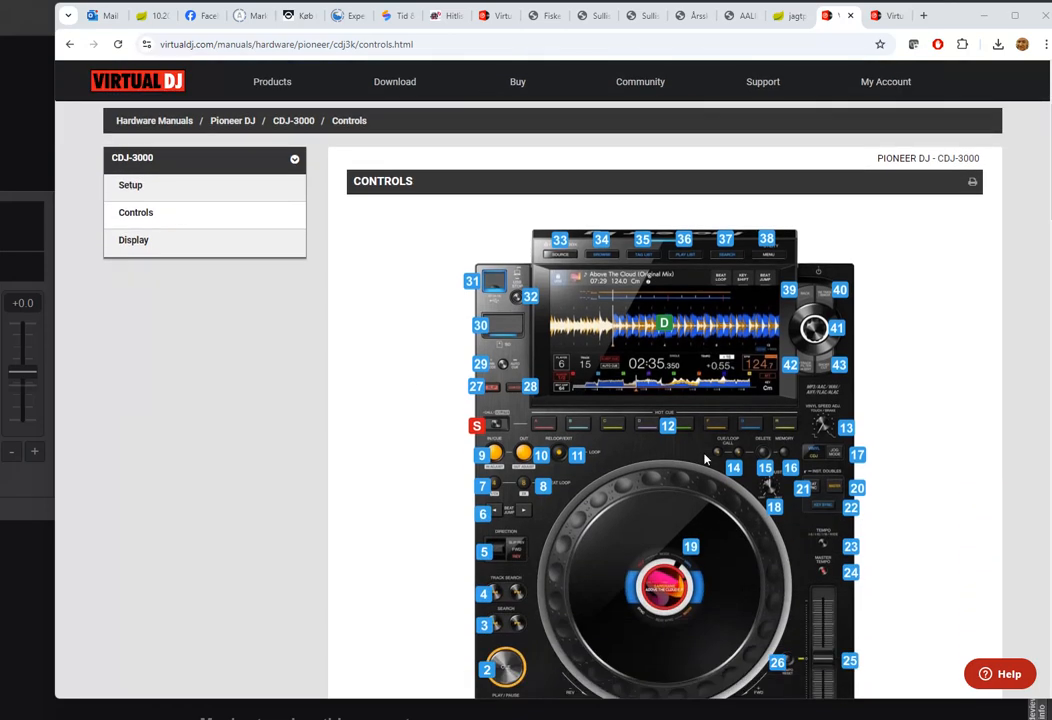
pyautogui.scroll(-3)
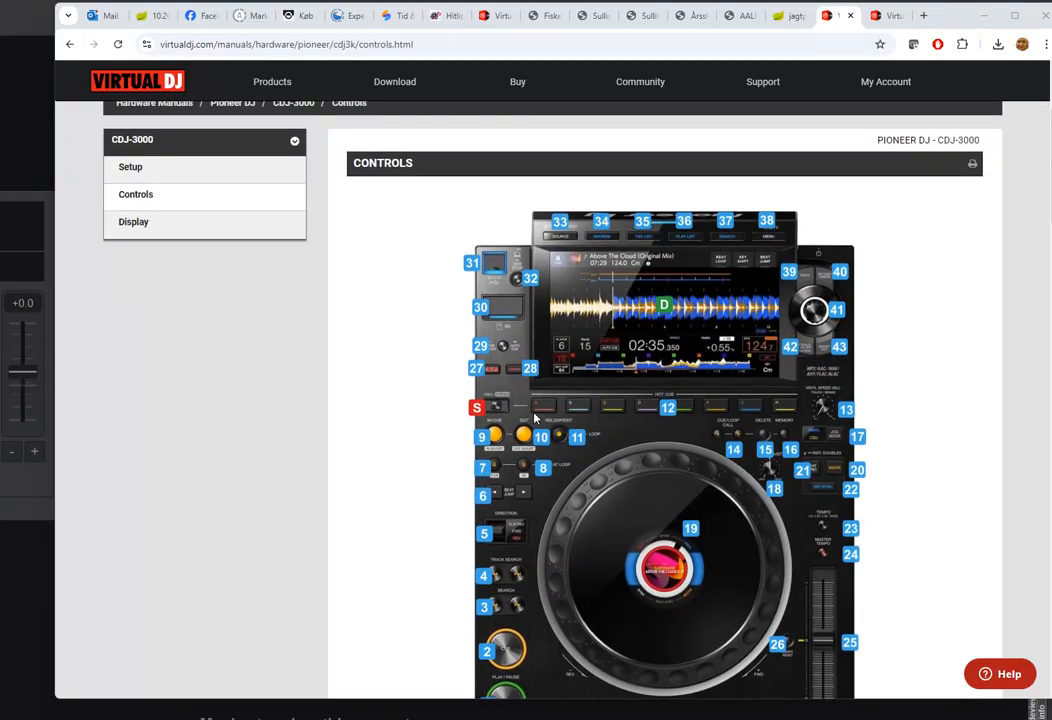
pyautogui.moveTo(658, 420)
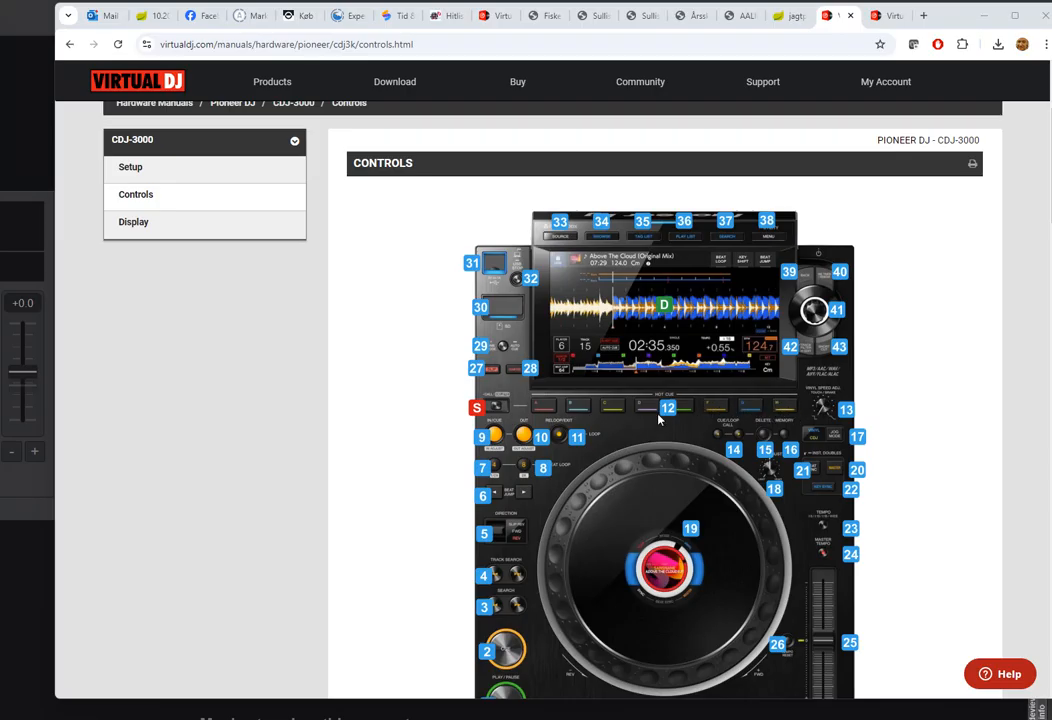
pyautogui.scroll(-3)
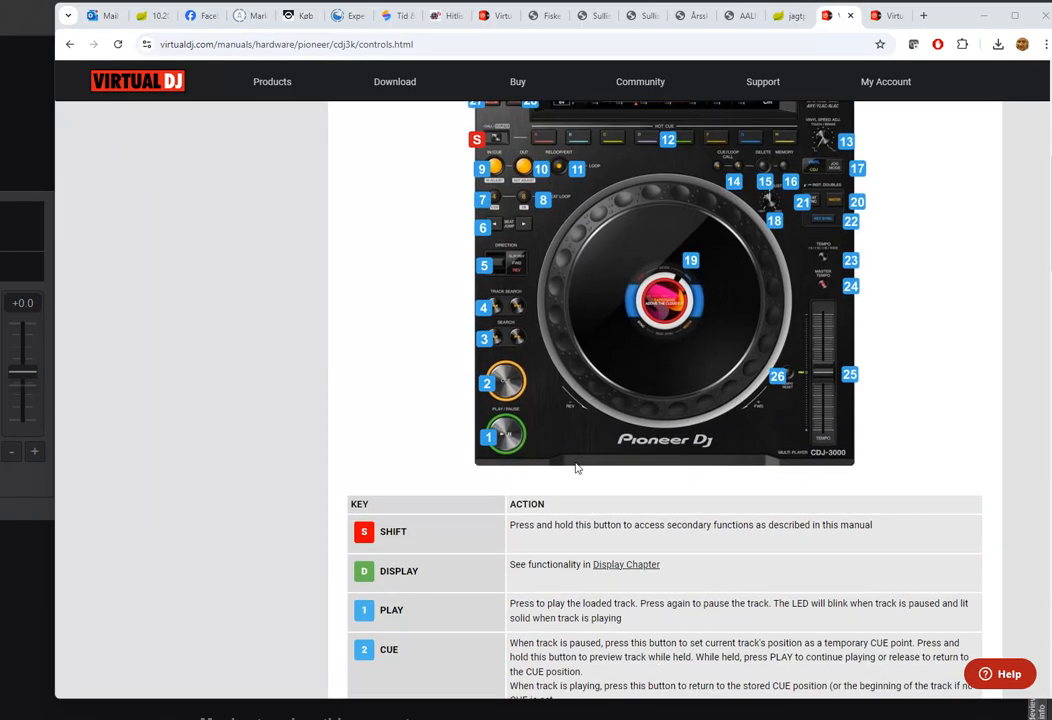
pyautogui.scroll(-3)
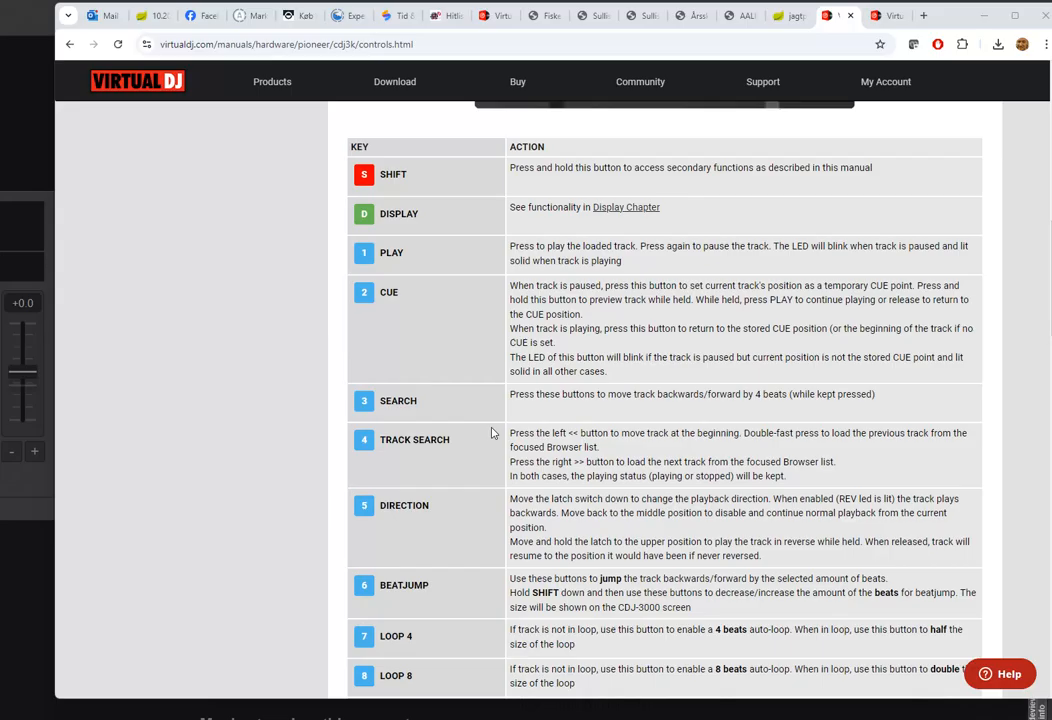
pyautogui.scroll(-3)
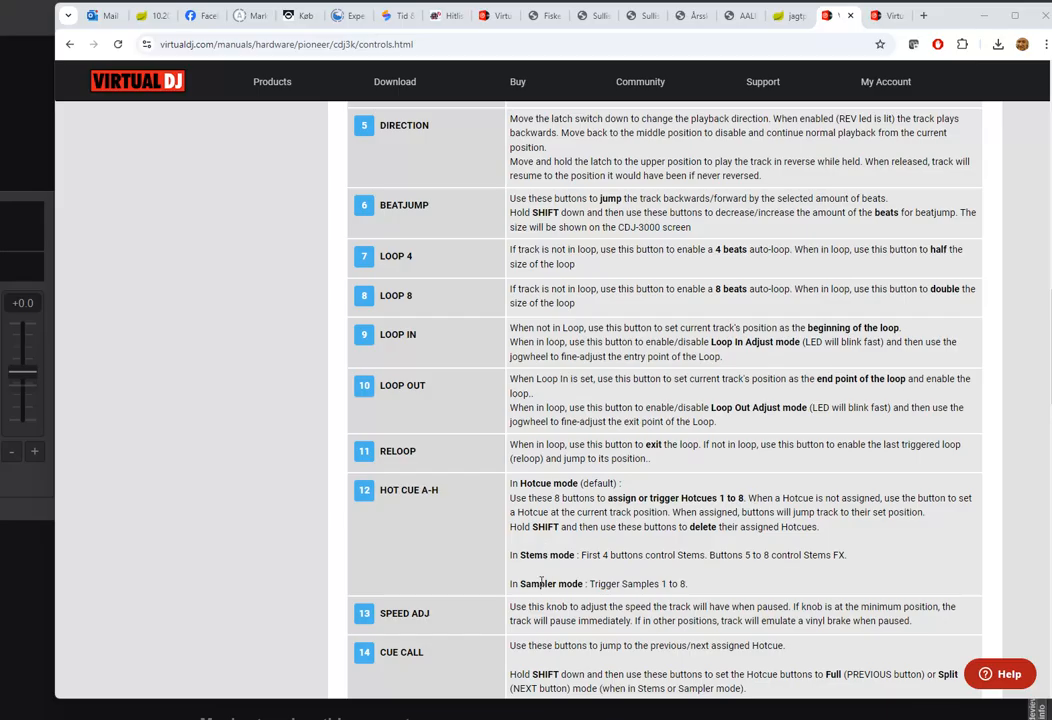
pyautogui.moveTo(540, 510)
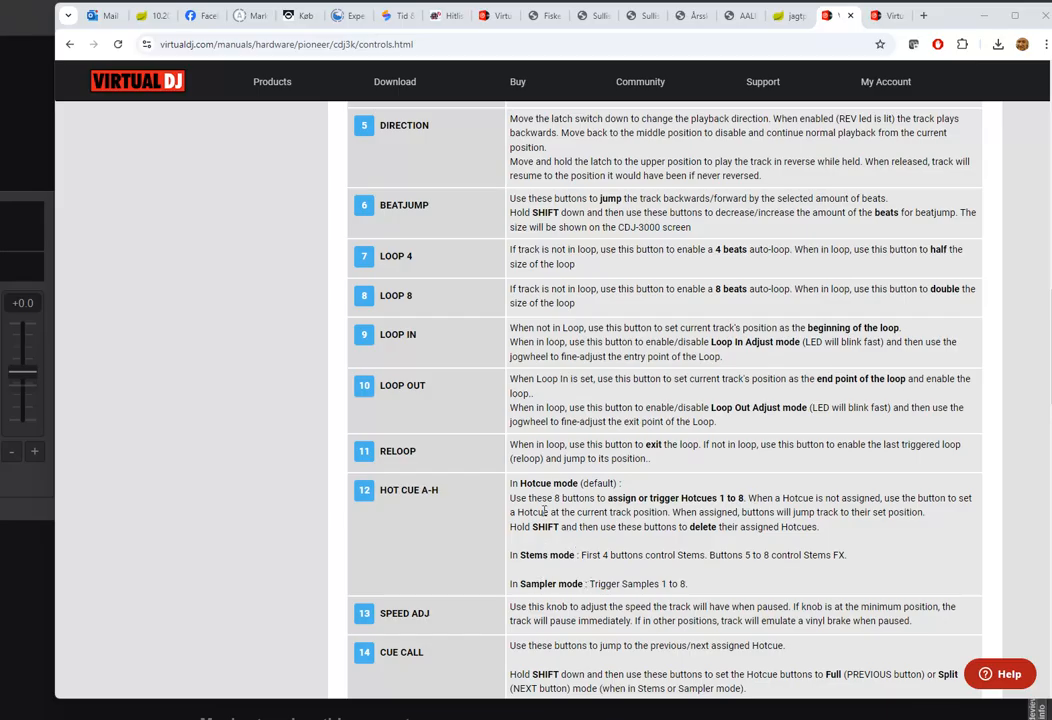
pyautogui.scroll(-3)
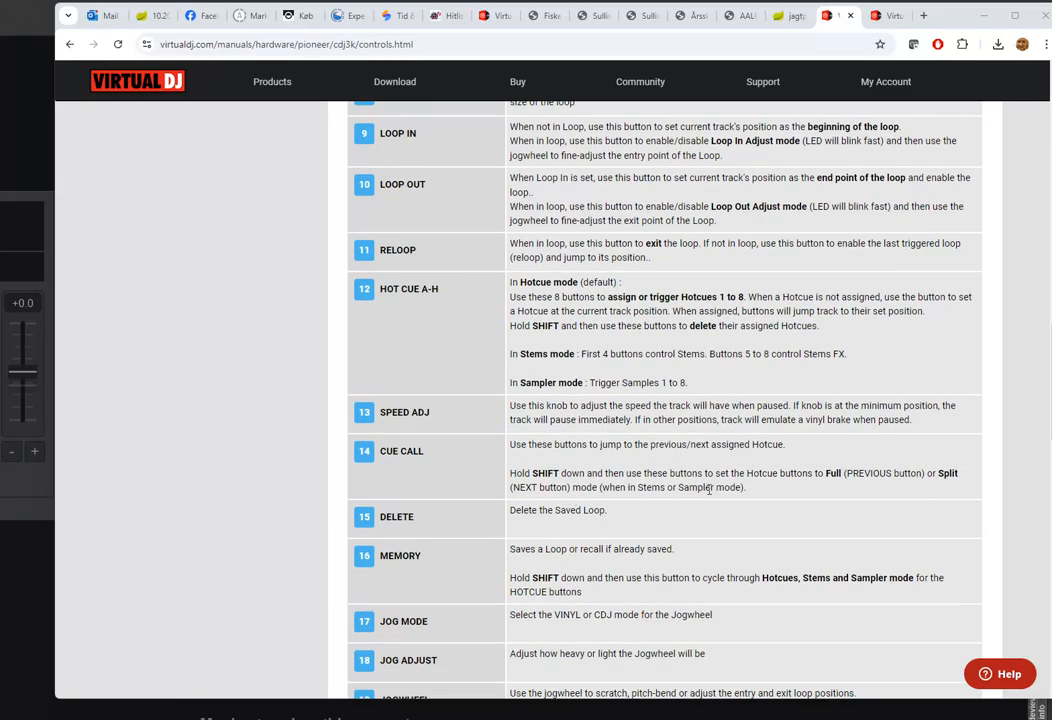
pyautogui.moveTo(740, 596)
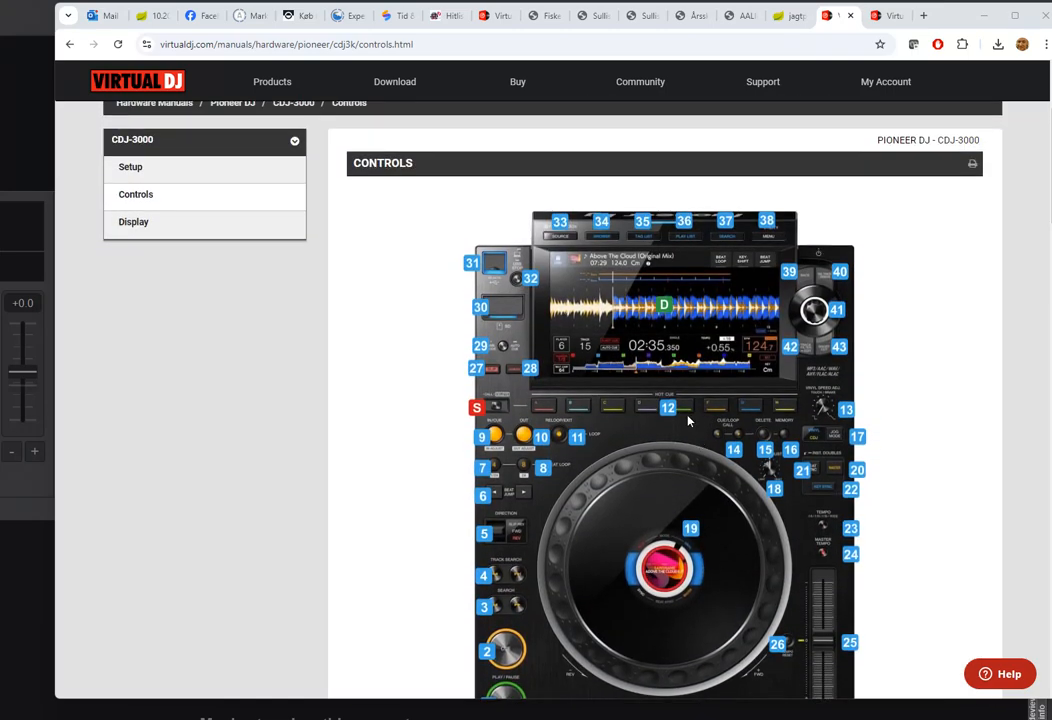
pyautogui.scroll(-3)
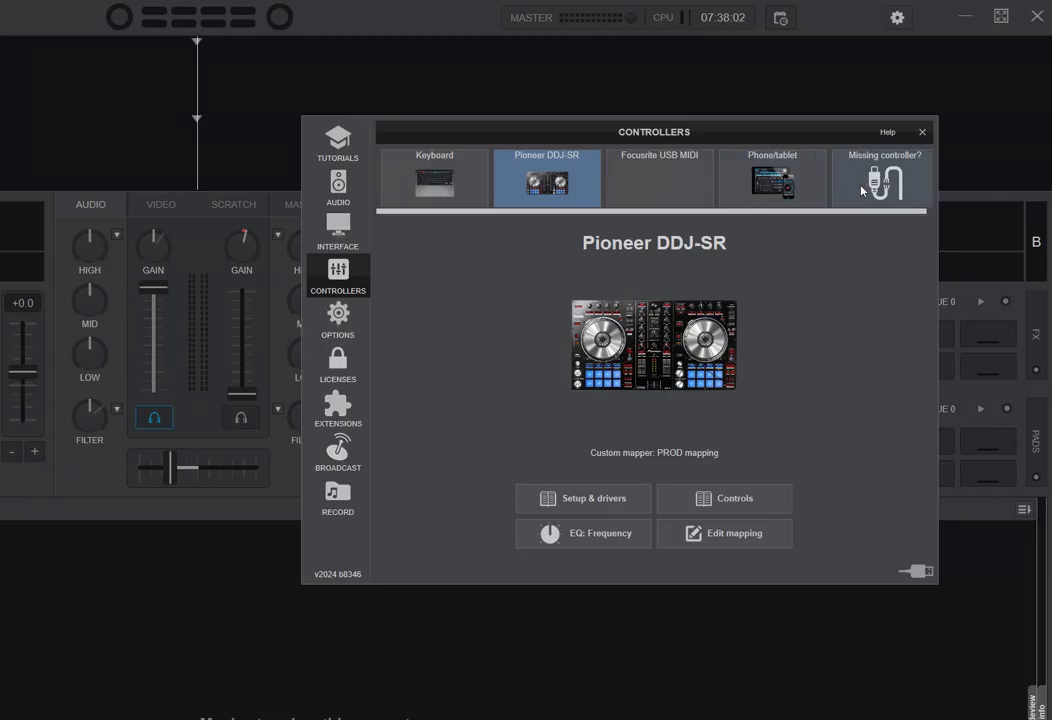
pyautogui.moveTo(877, 190)
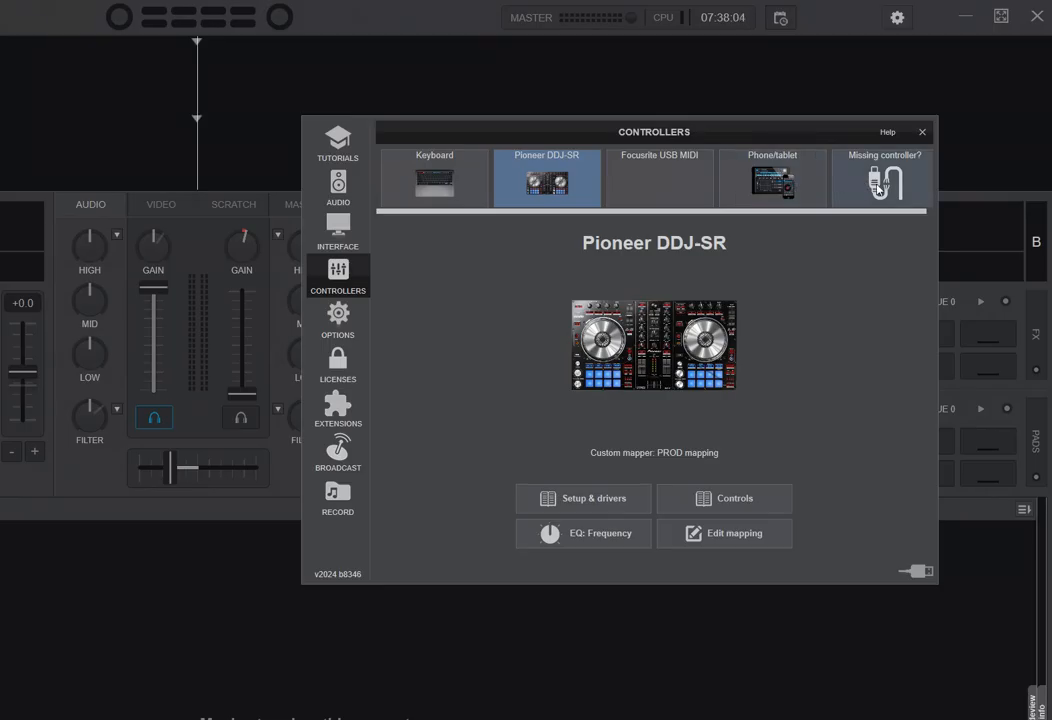
# Filter the Missing controller? list by '3000' to show the Pioneer CDJ-3000 and Denon MC3000
pyautogui.click(882, 178)
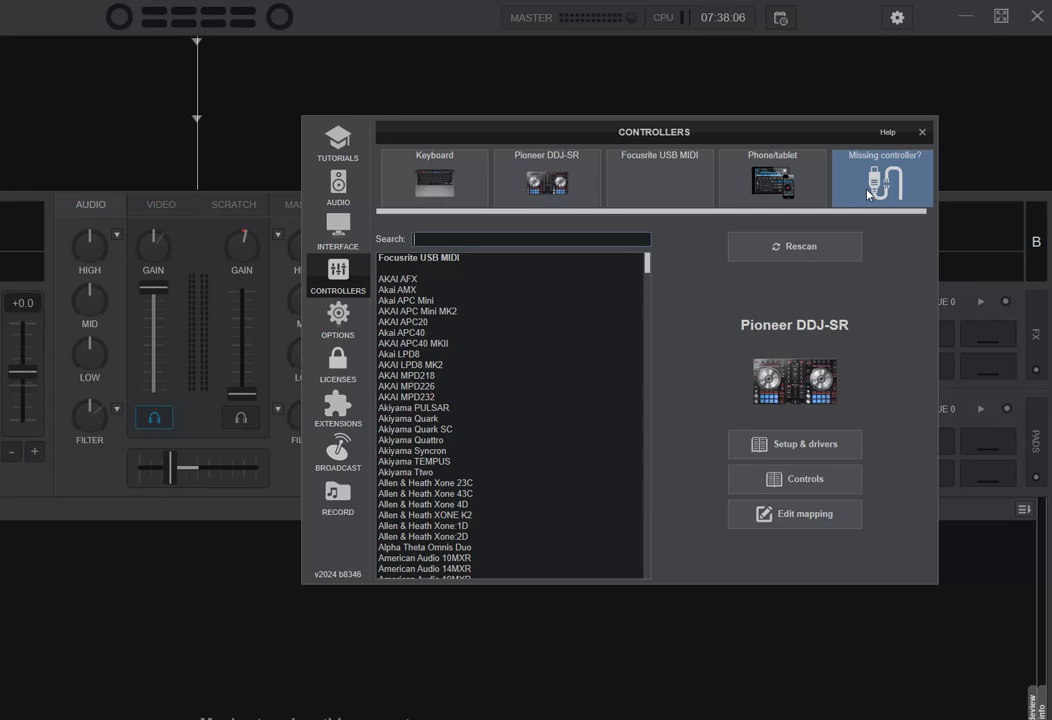
pyautogui.moveTo(614, 351)
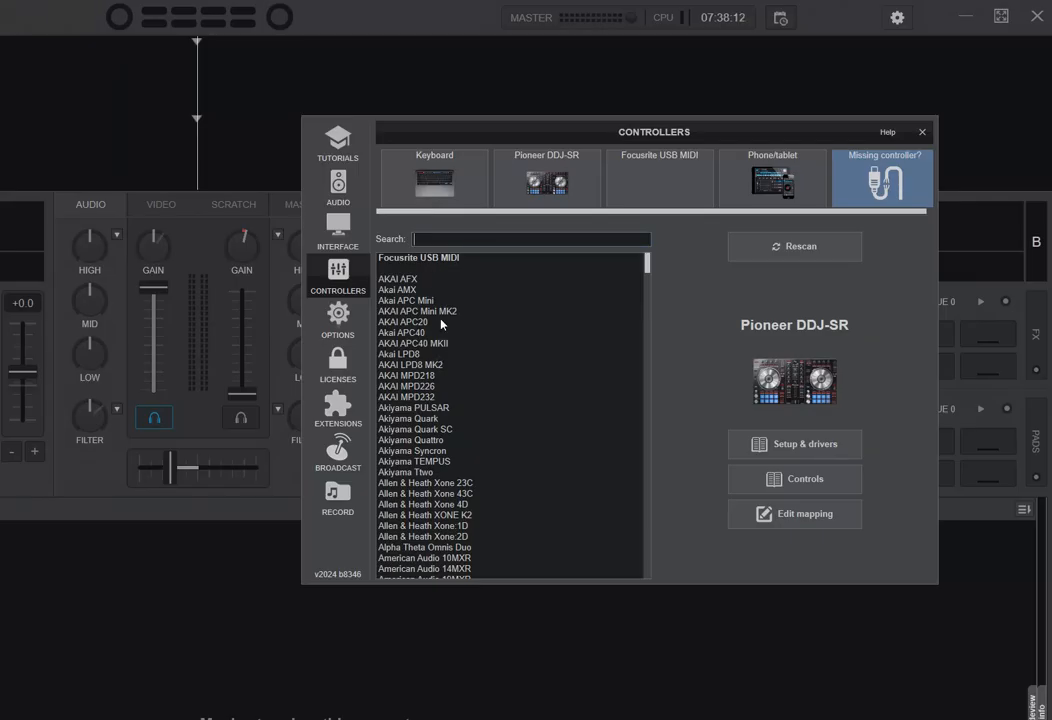
pyautogui.moveTo(878, 192)
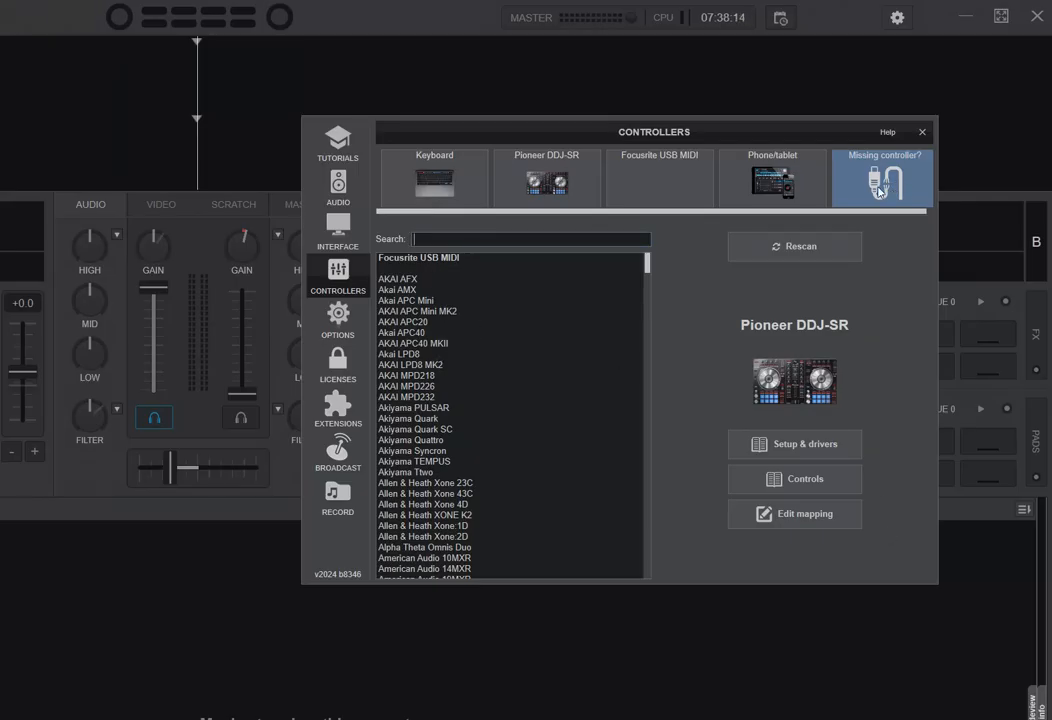
pyautogui.moveTo(513, 334)
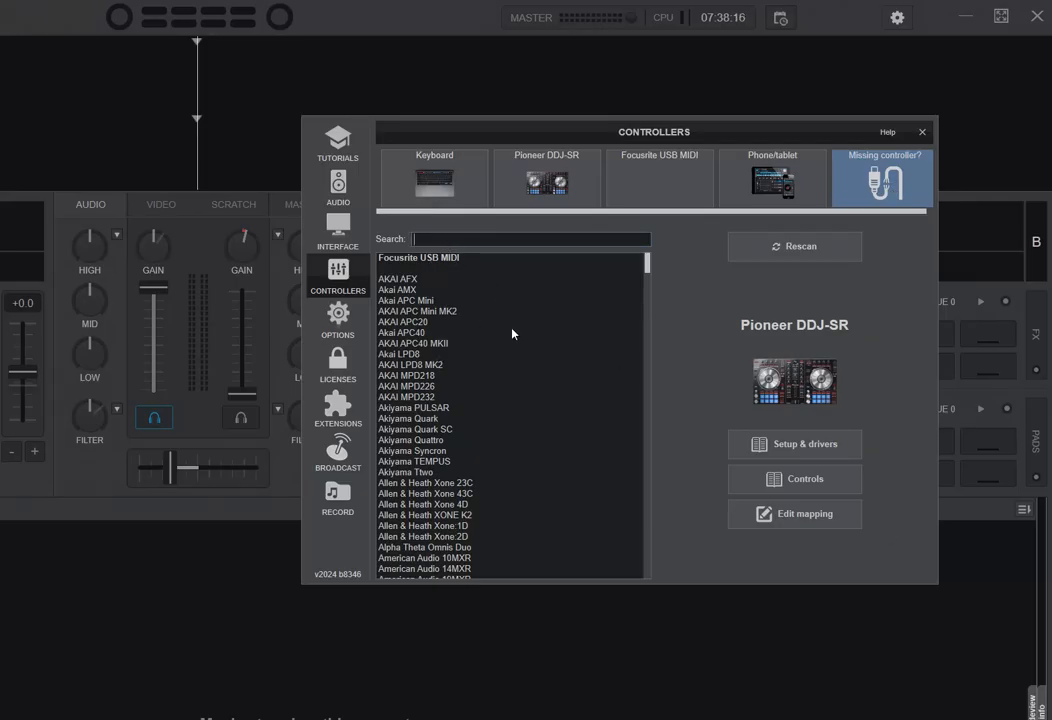
pyautogui.write('3000')
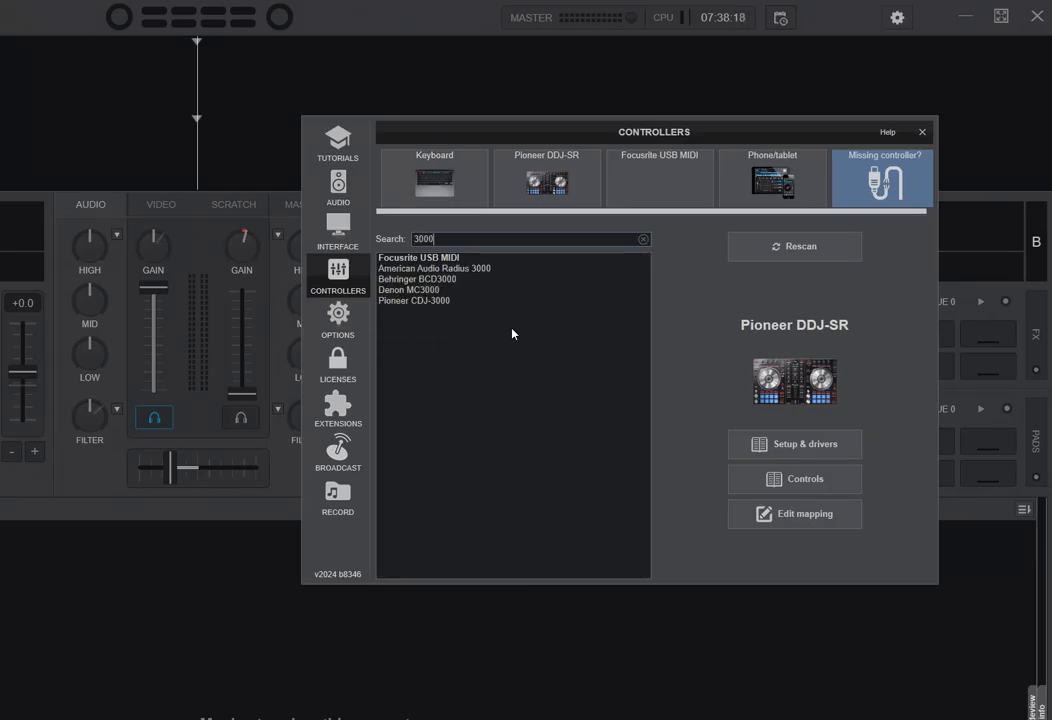
pyautogui.moveTo(856, 577)
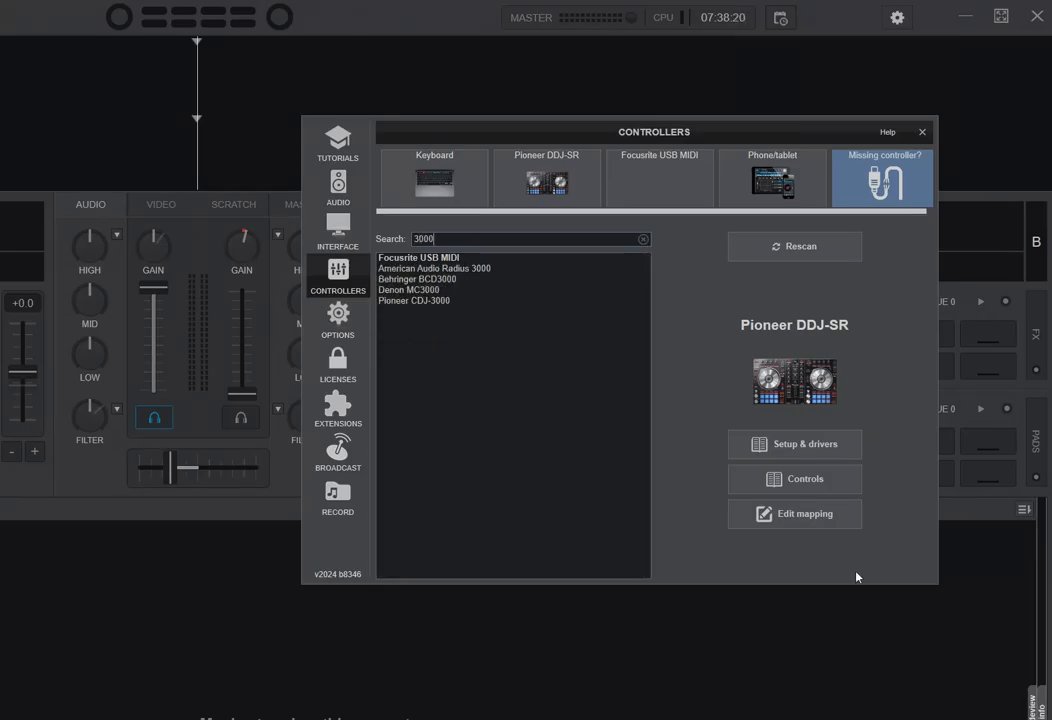
# Open the Pioneer CDJ-3000 mapping and read the HOTCUE_1, HOTCUE_2 and HOTCUE_4 scripts
pyautogui.click(414, 300)
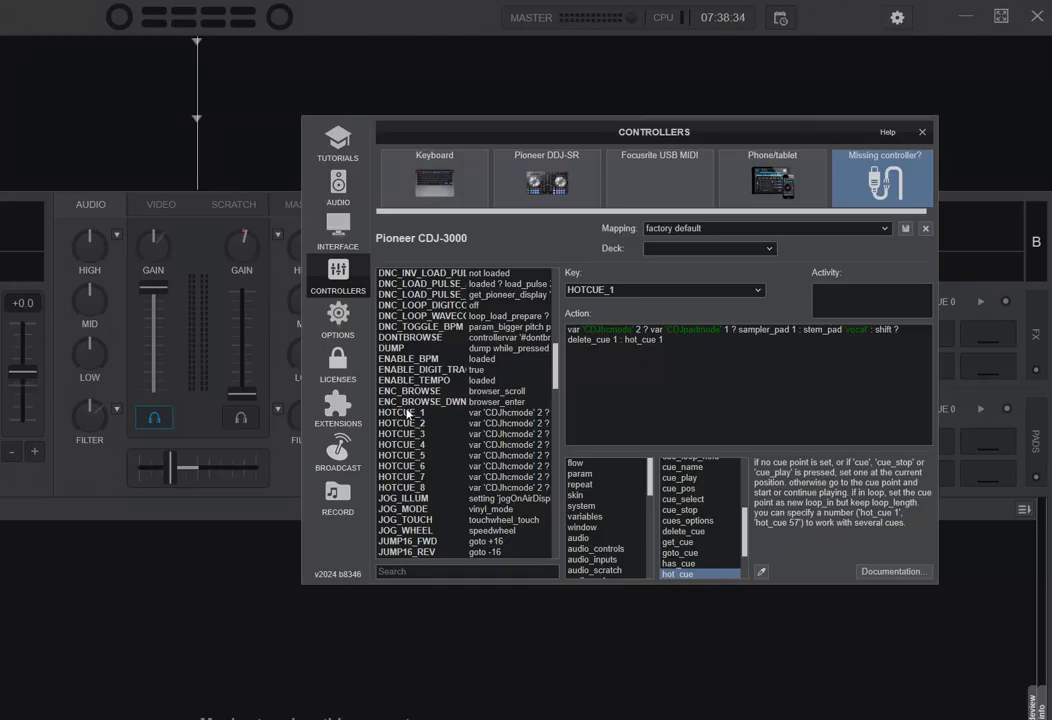
pyautogui.click(402, 422)
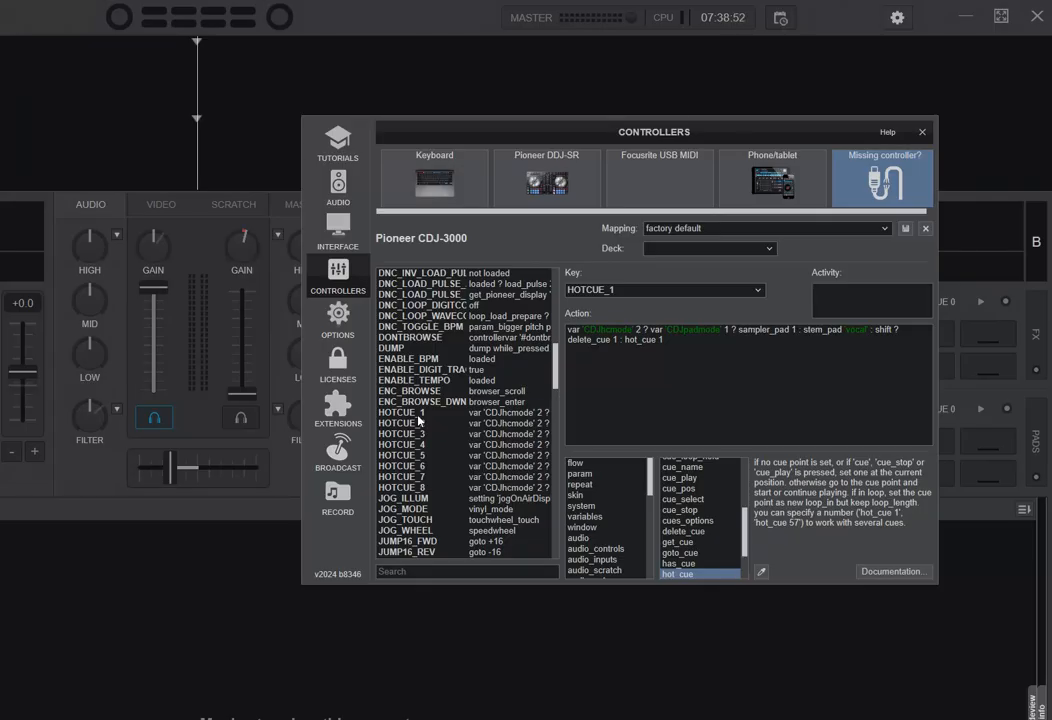
pyautogui.click(418, 444)
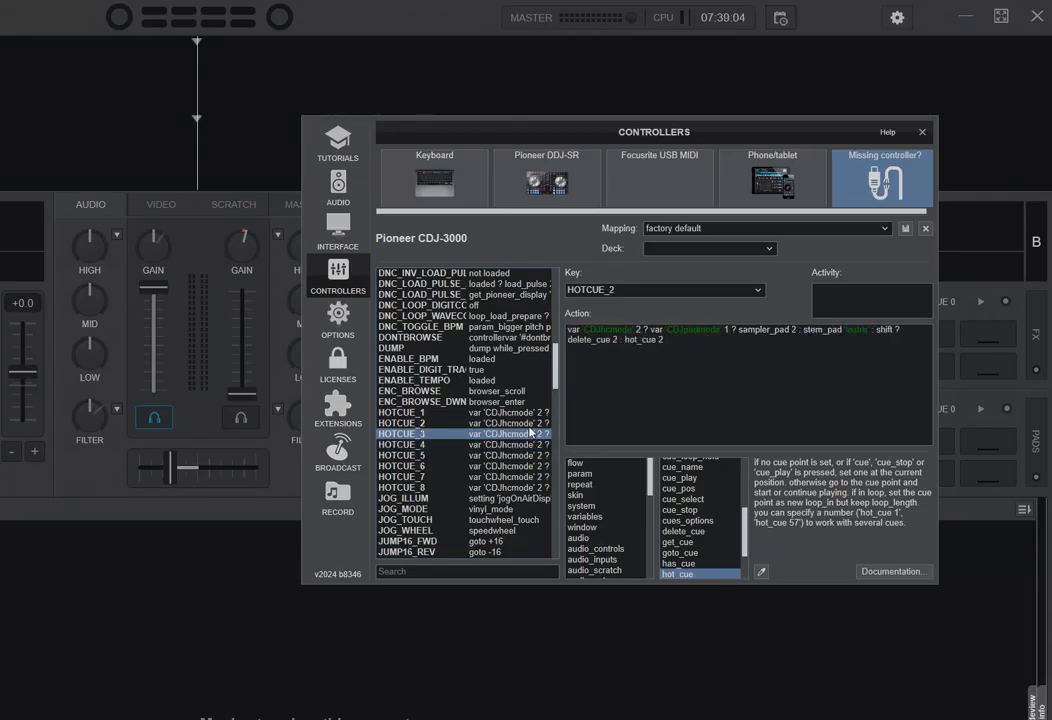
pyautogui.click(402, 444)
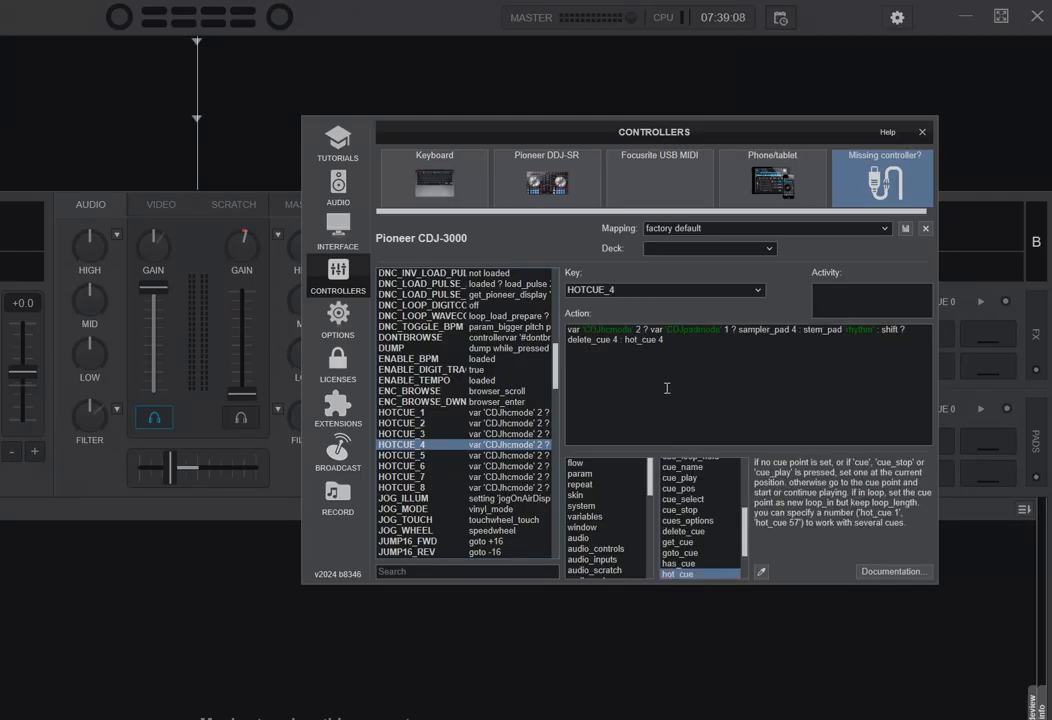
pyautogui.moveTo(619, 398)
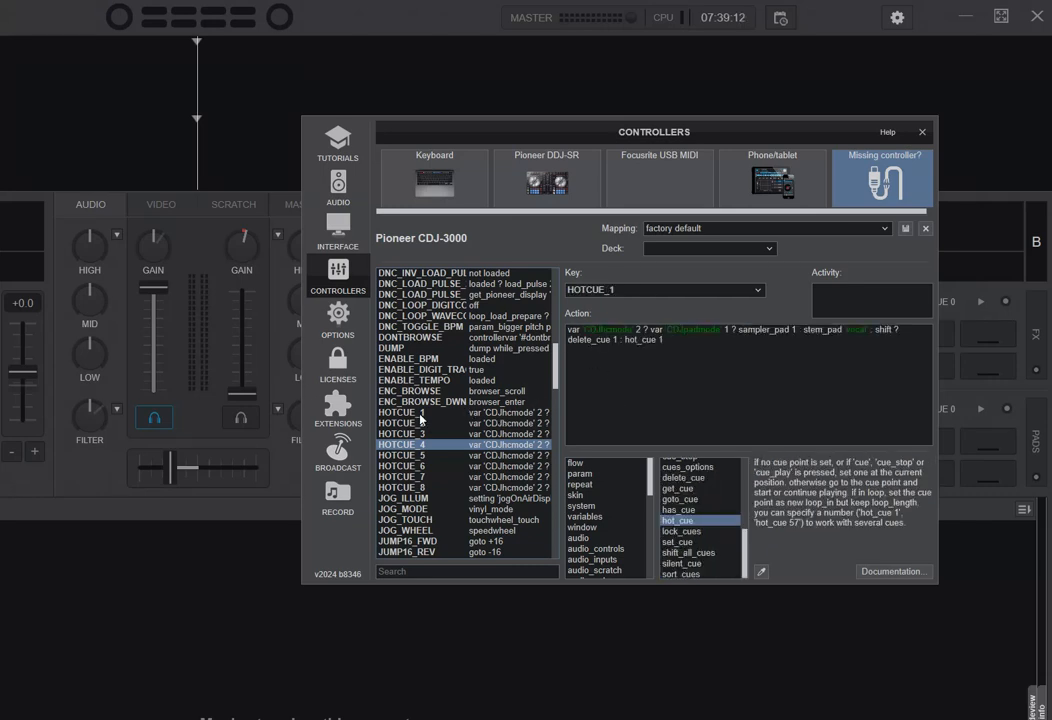
pyautogui.click(420, 445)
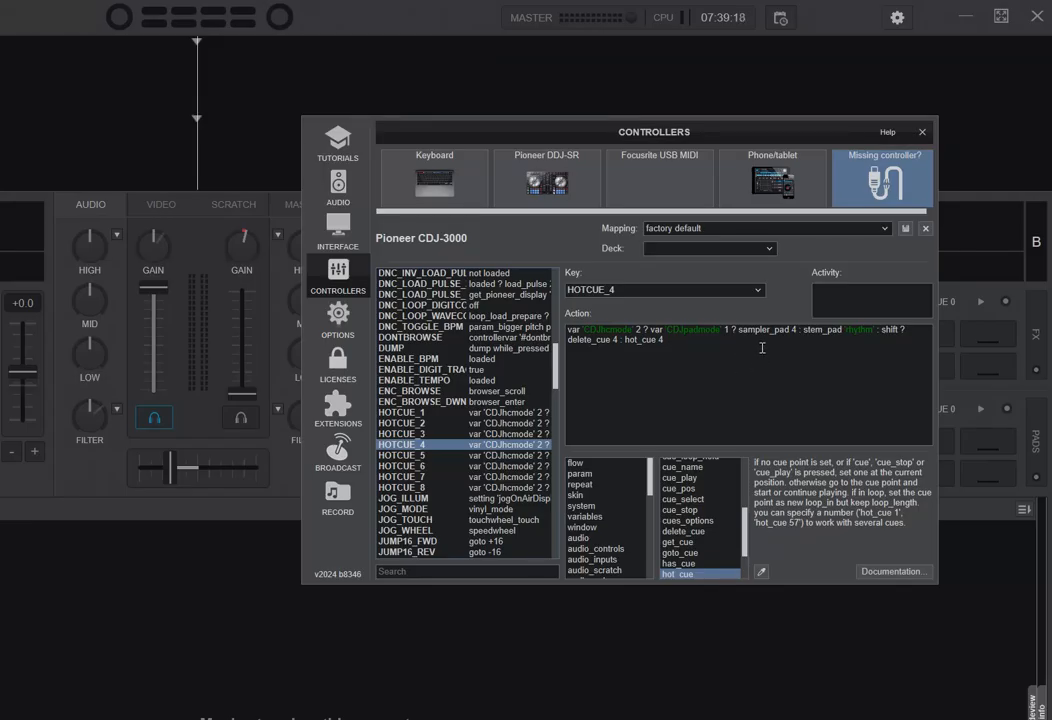
pyautogui.moveTo(622, 411)
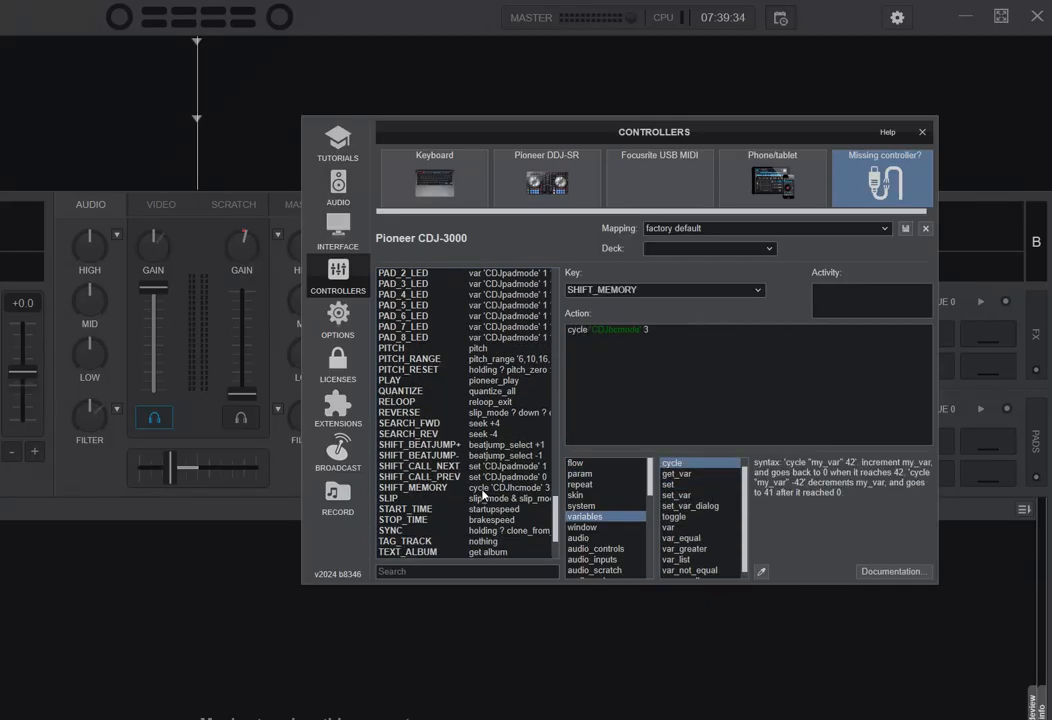
# Review the SHIFT_MEMORY action, then the HOTCUE_1, HOTCUE_3, HOTCUE_4 and HOTCUE_2 scripts
pyautogui.click(415, 487)
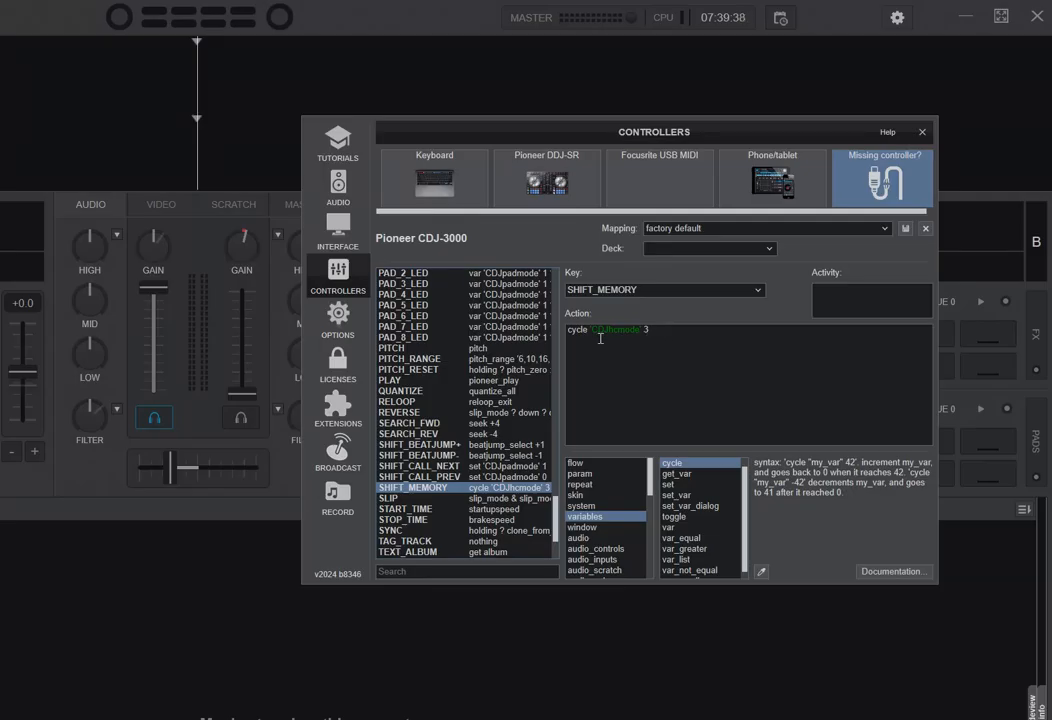
pyautogui.moveTo(793, 405)
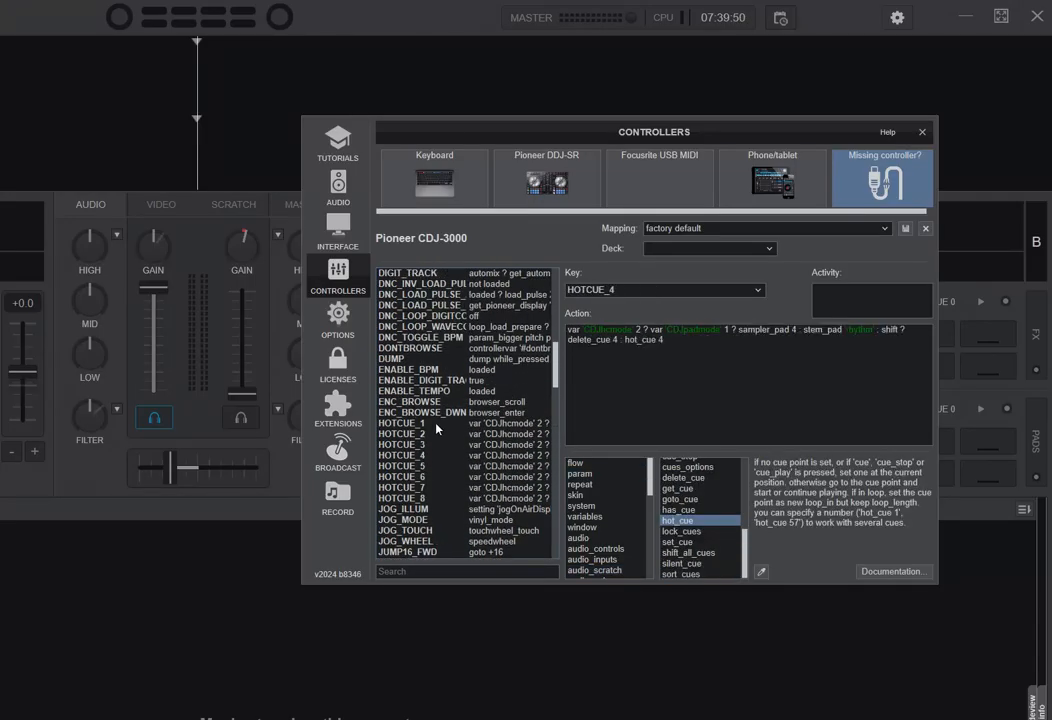
pyautogui.click(404, 422)
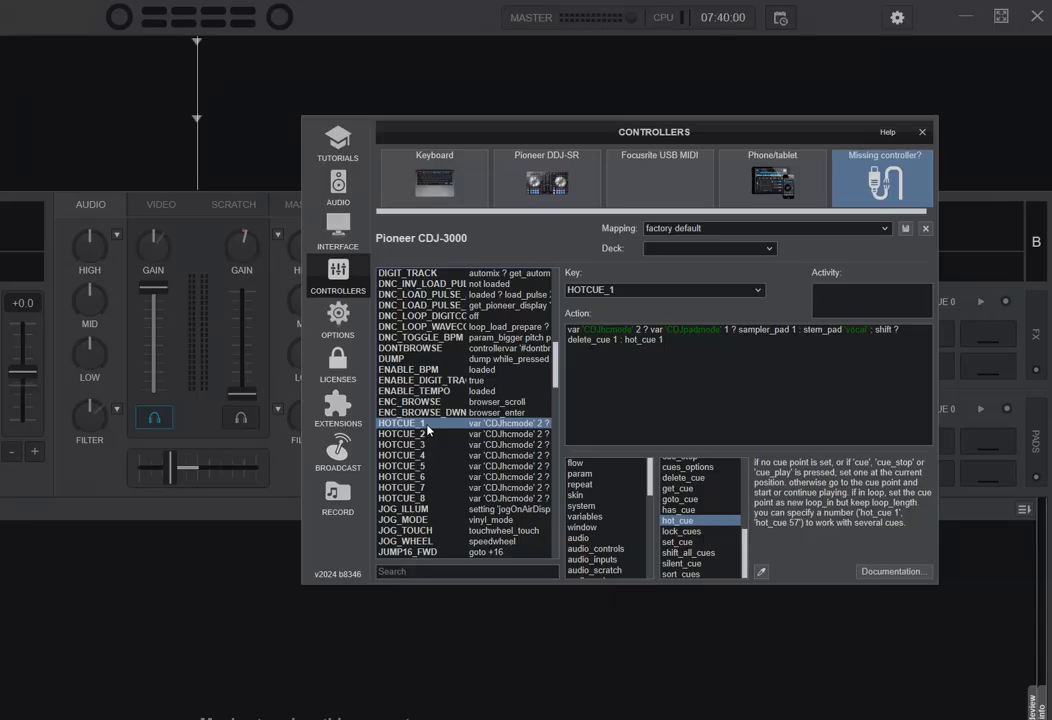
pyautogui.click(403, 444)
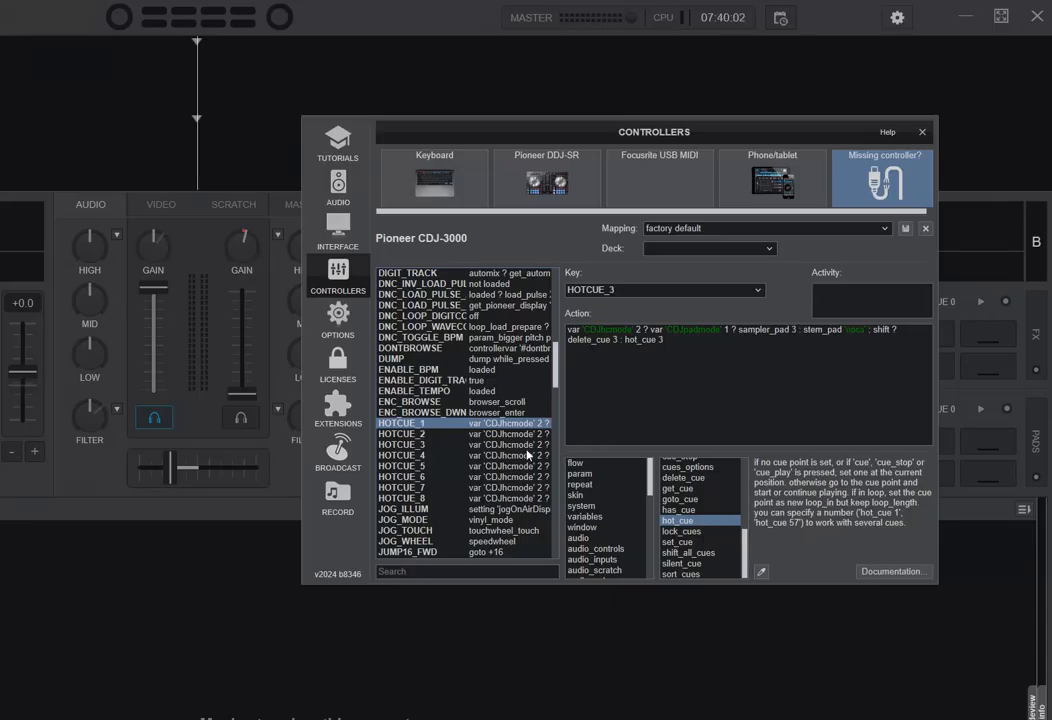
pyautogui.click(402, 434)
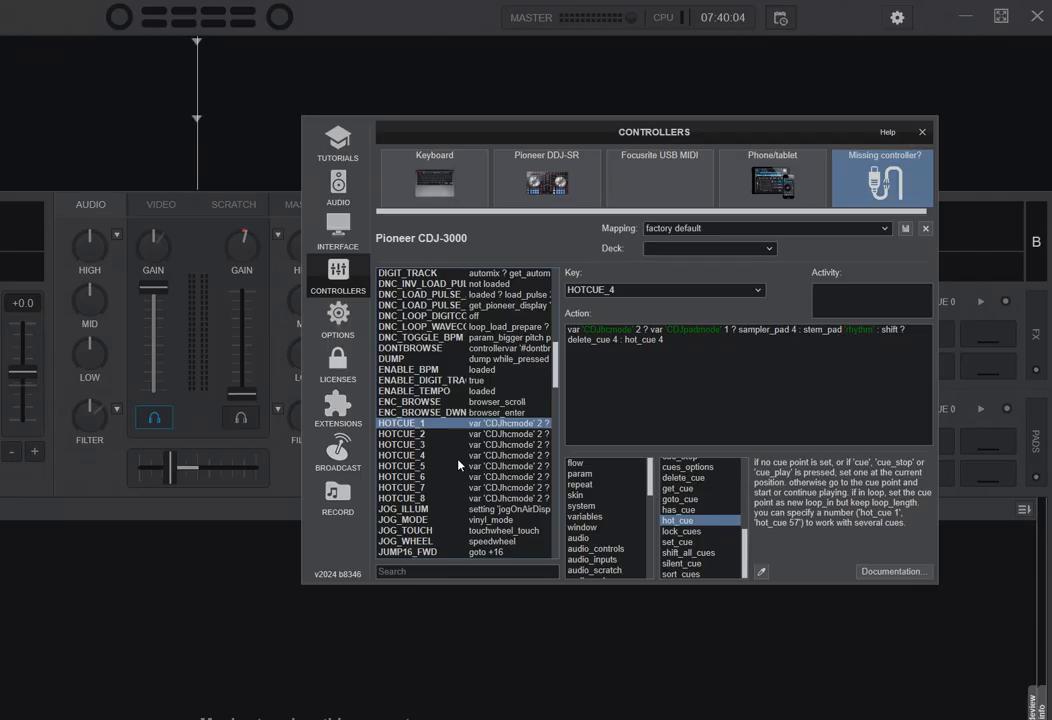
pyautogui.click(401, 434)
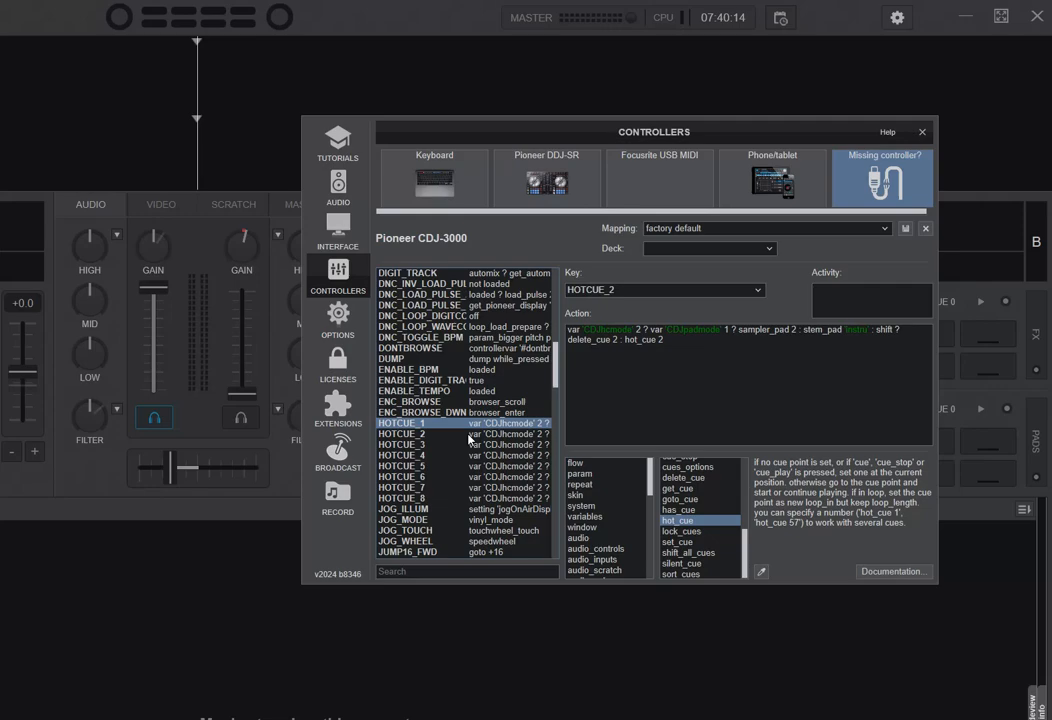
# Switch to the Chrome XDJ-RX3 Pads manual and scroll through the Performance Pads modes
pyautogui.press('alt+tab')
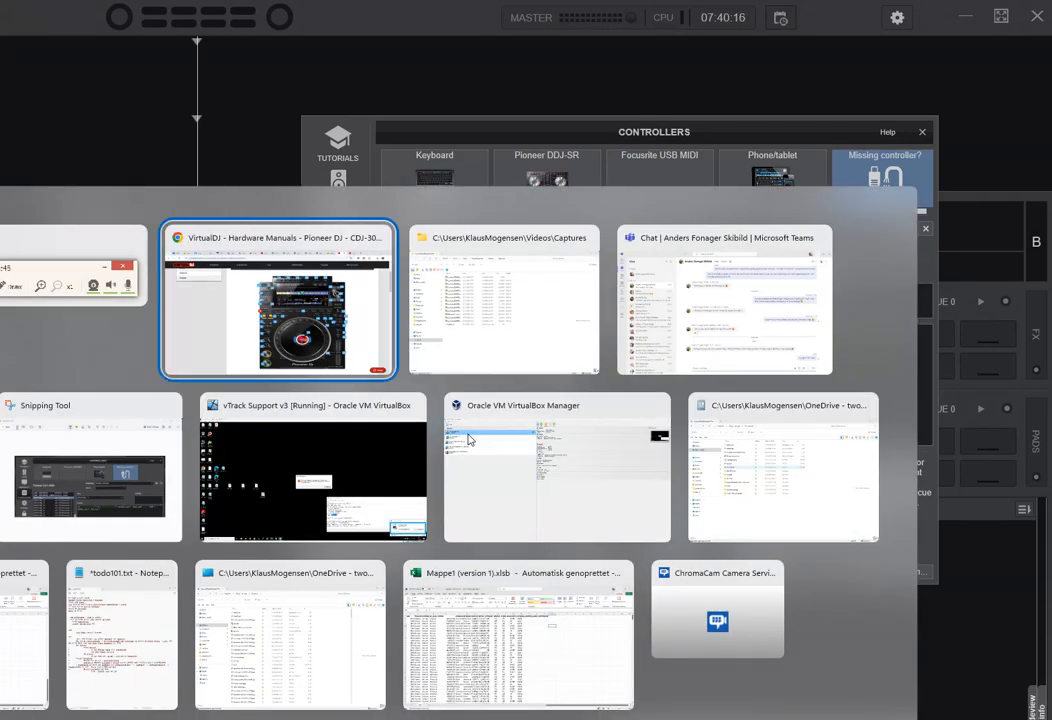
pyautogui.click(278, 300)
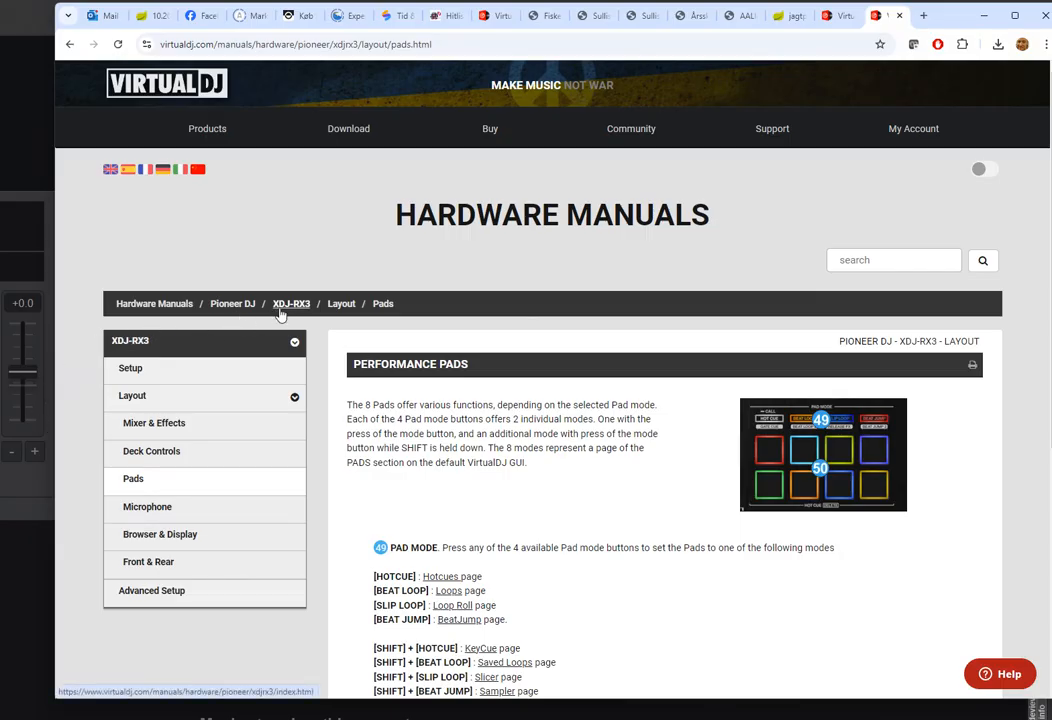
pyautogui.moveTo(291, 307)
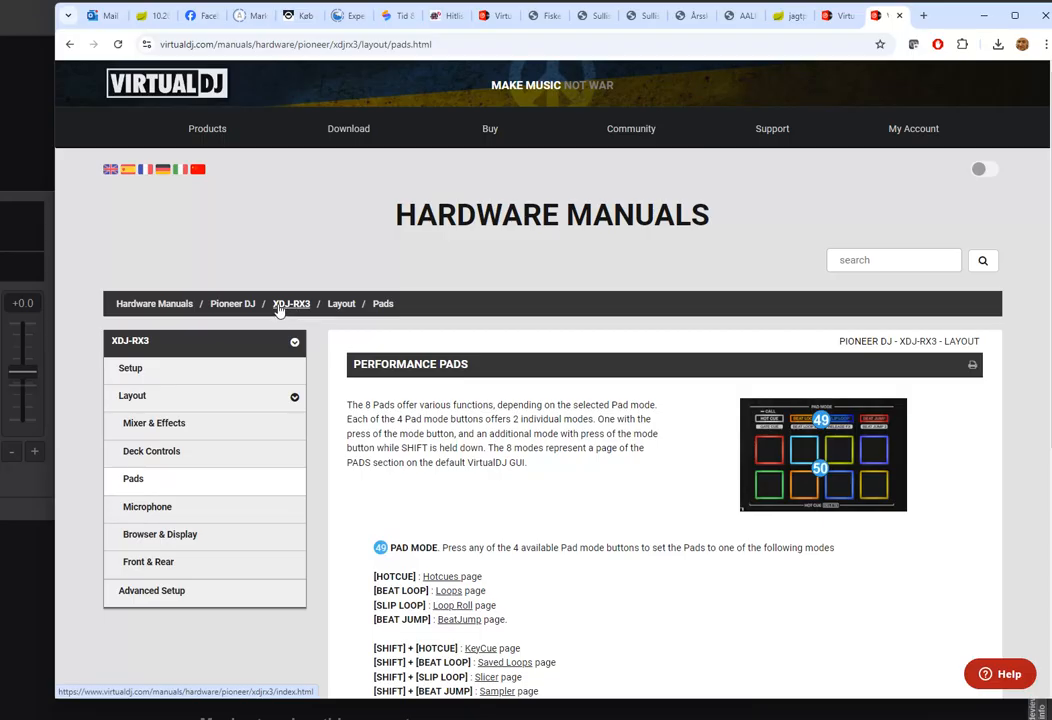
pyautogui.moveTo(151, 451)
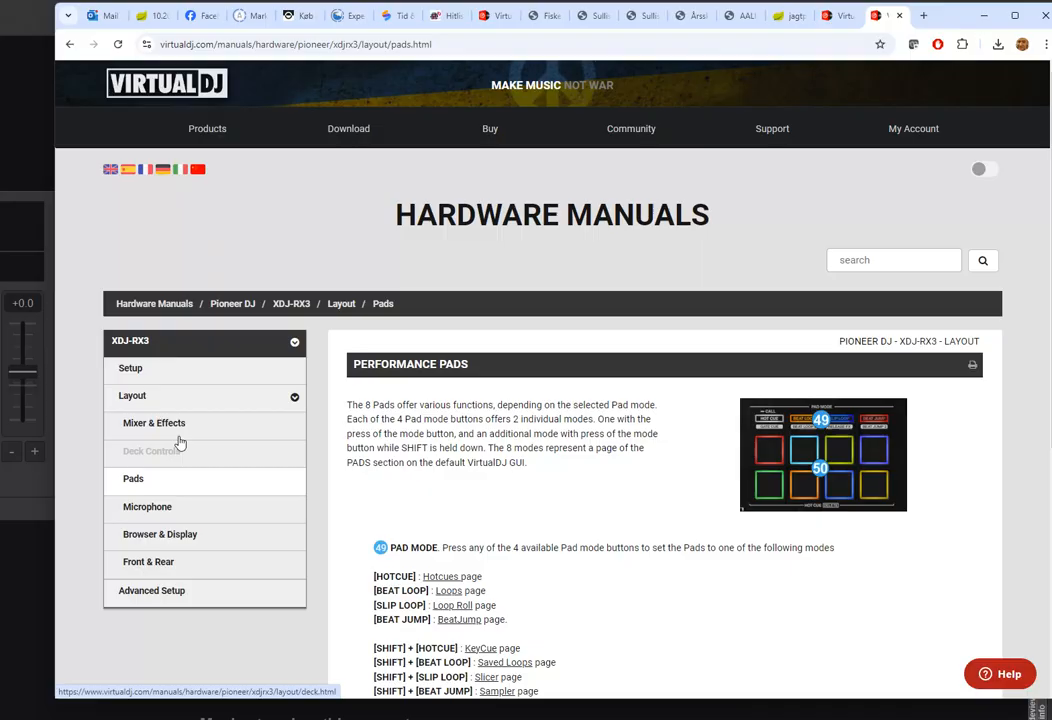
pyautogui.scroll(-3)
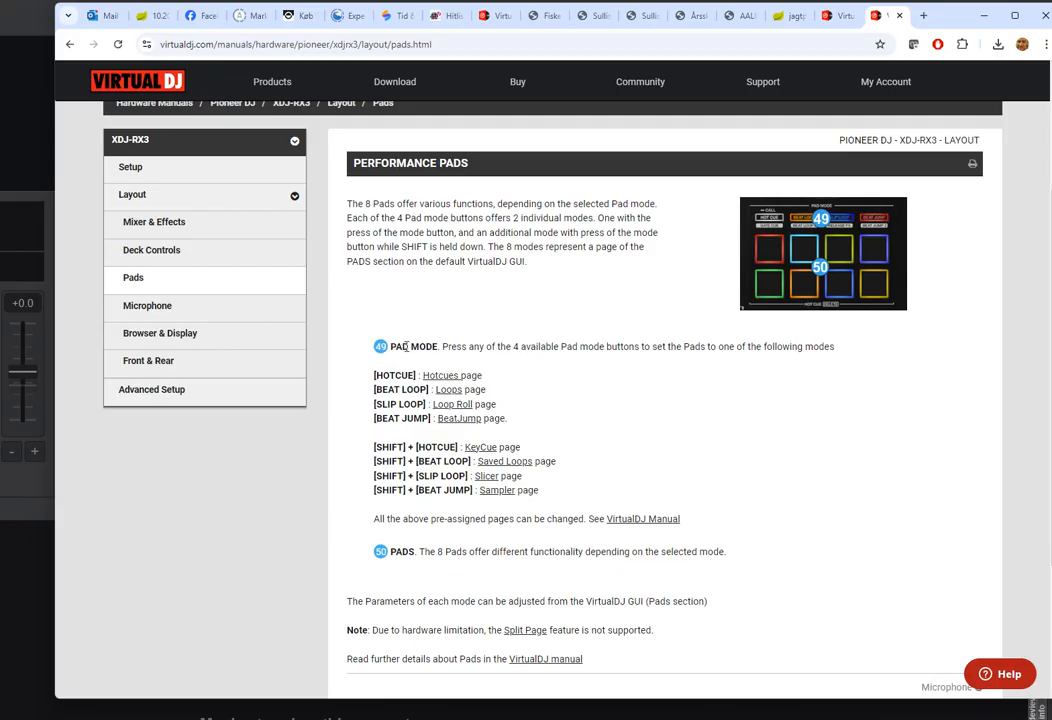
pyautogui.moveTo(767, 237)
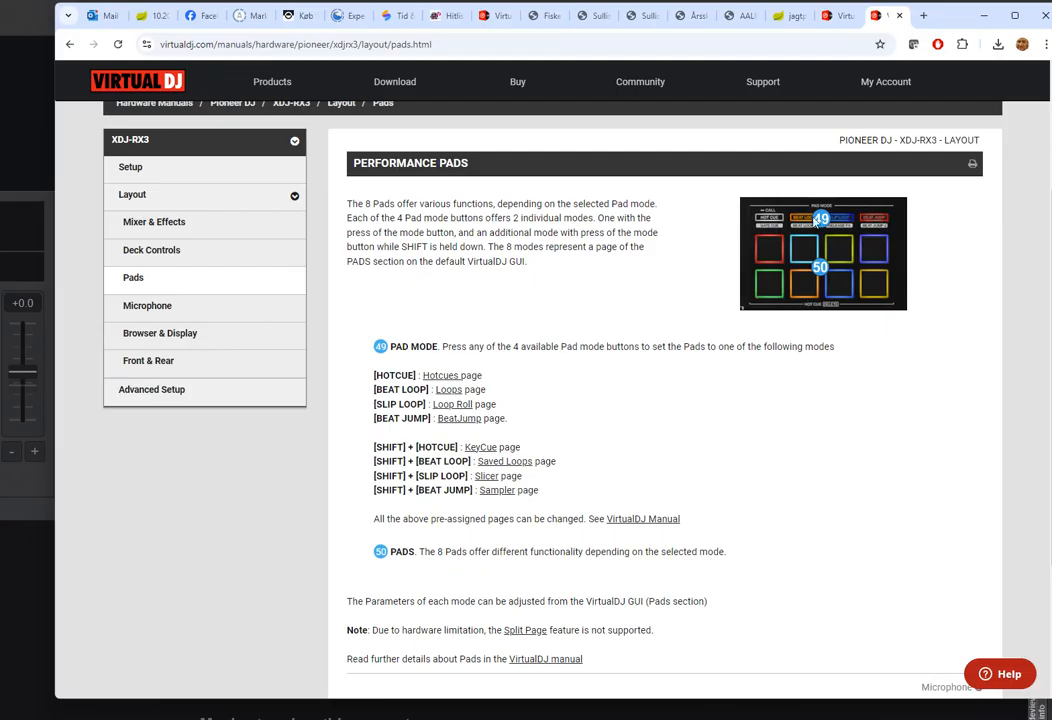
pyautogui.moveTo(753, 226)
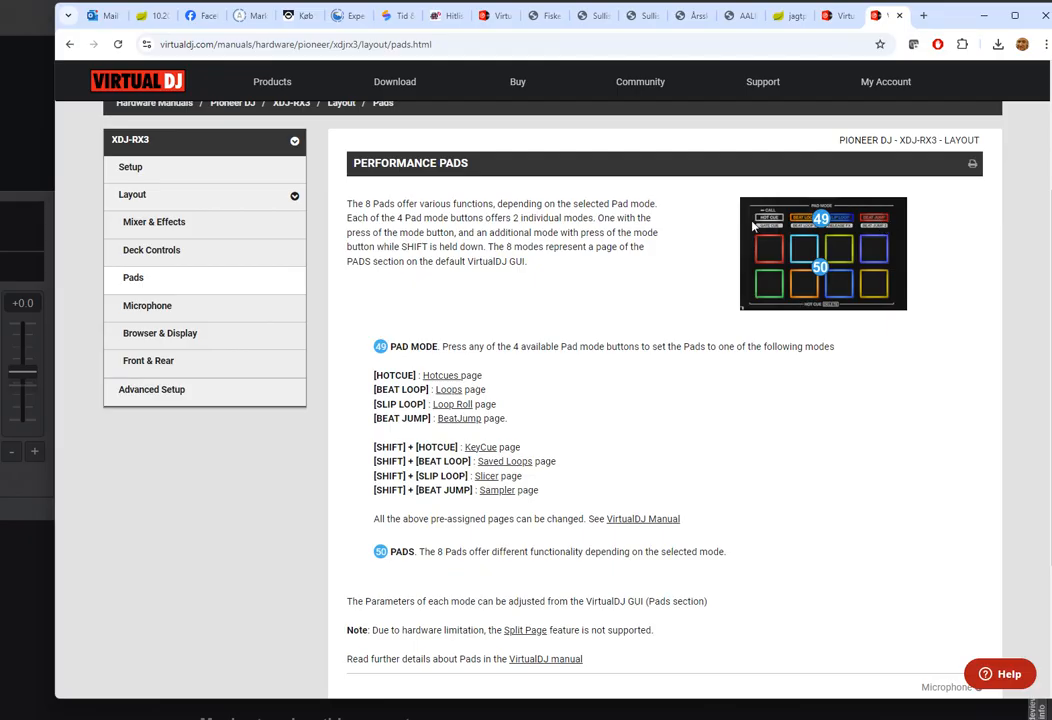
pyautogui.moveTo(853, 238)
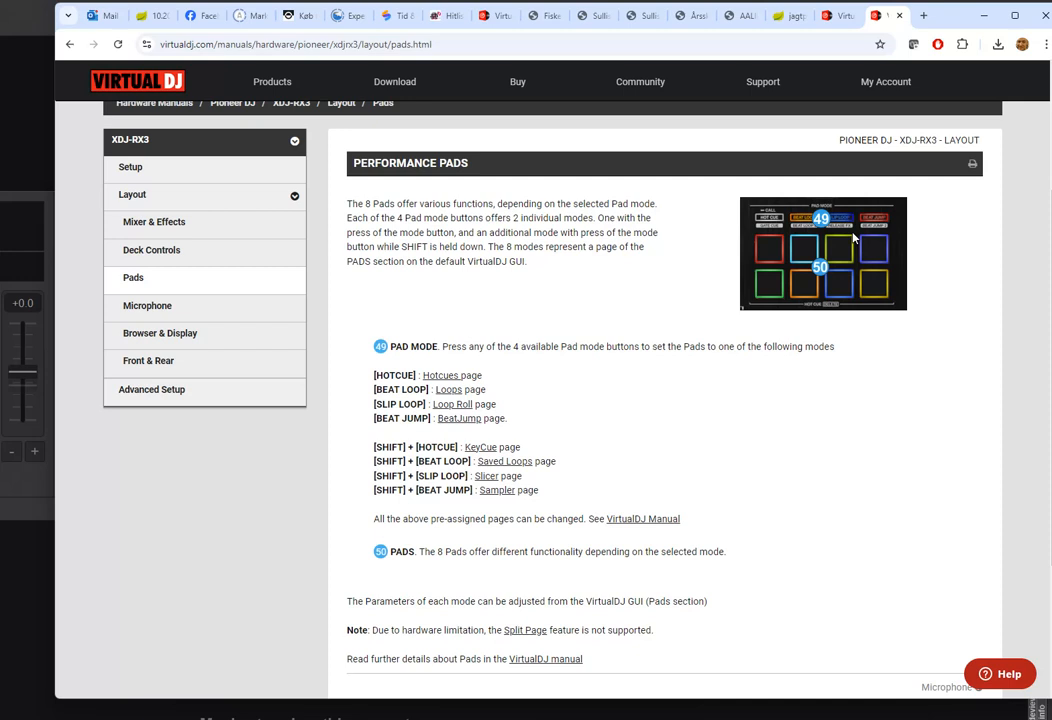
pyautogui.moveTo(908, 278)
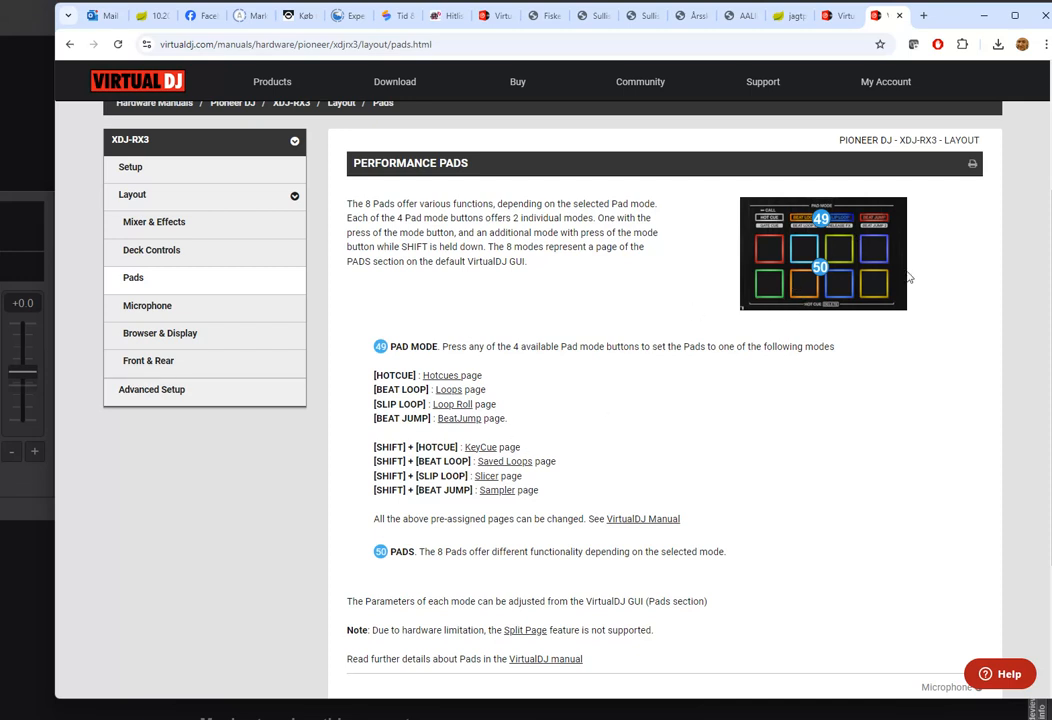
pyautogui.moveTo(421, 523)
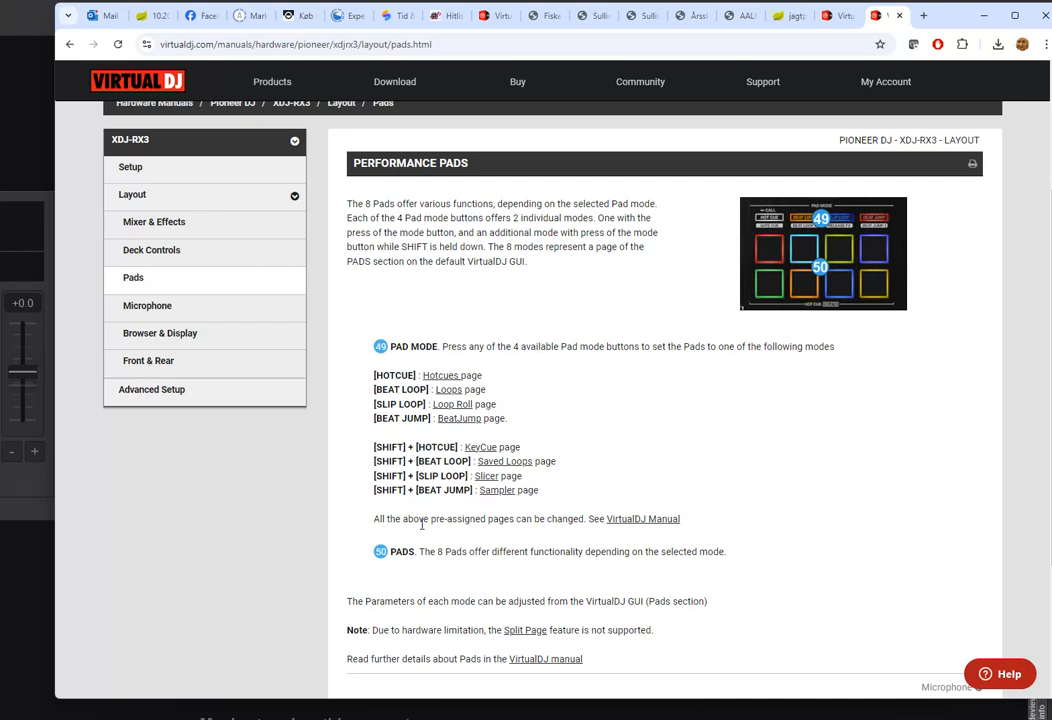
pyautogui.moveTo(734, 567)
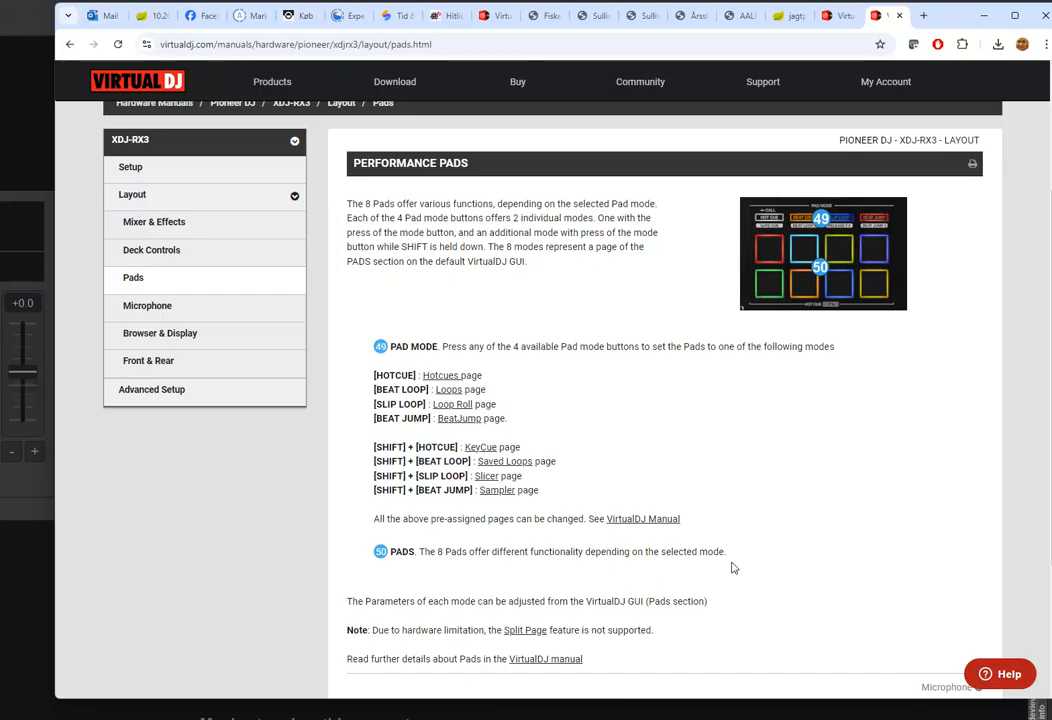
pyautogui.moveTo(729, 555)
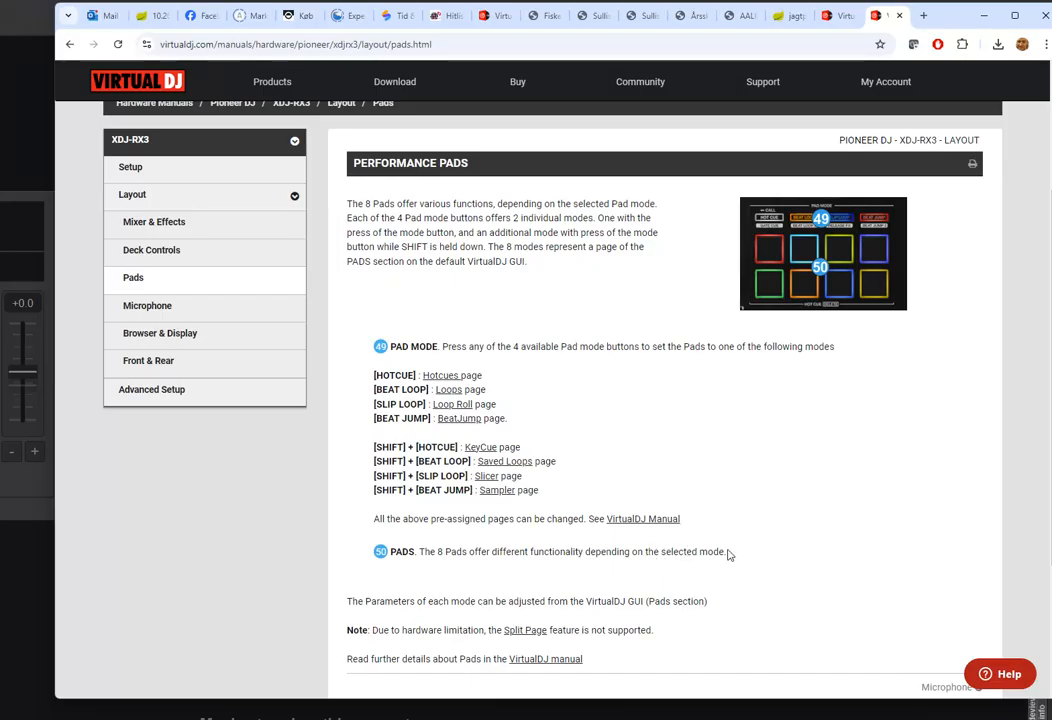
pyautogui.moveTo(586, 444)
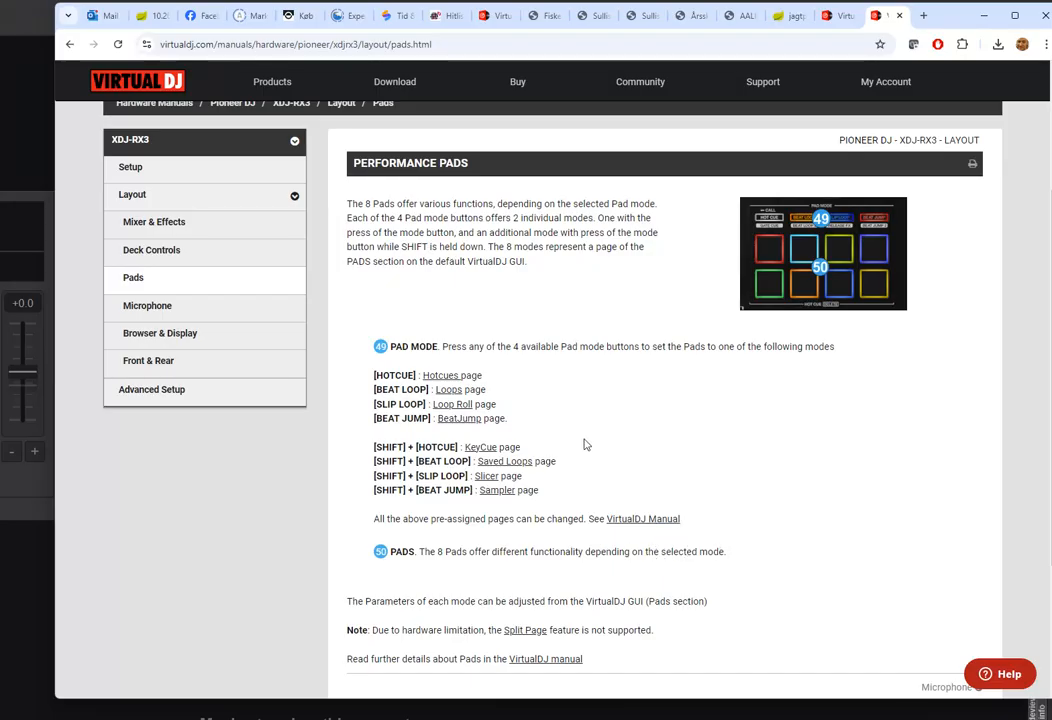
pyautogui.moveTo(853, 391)
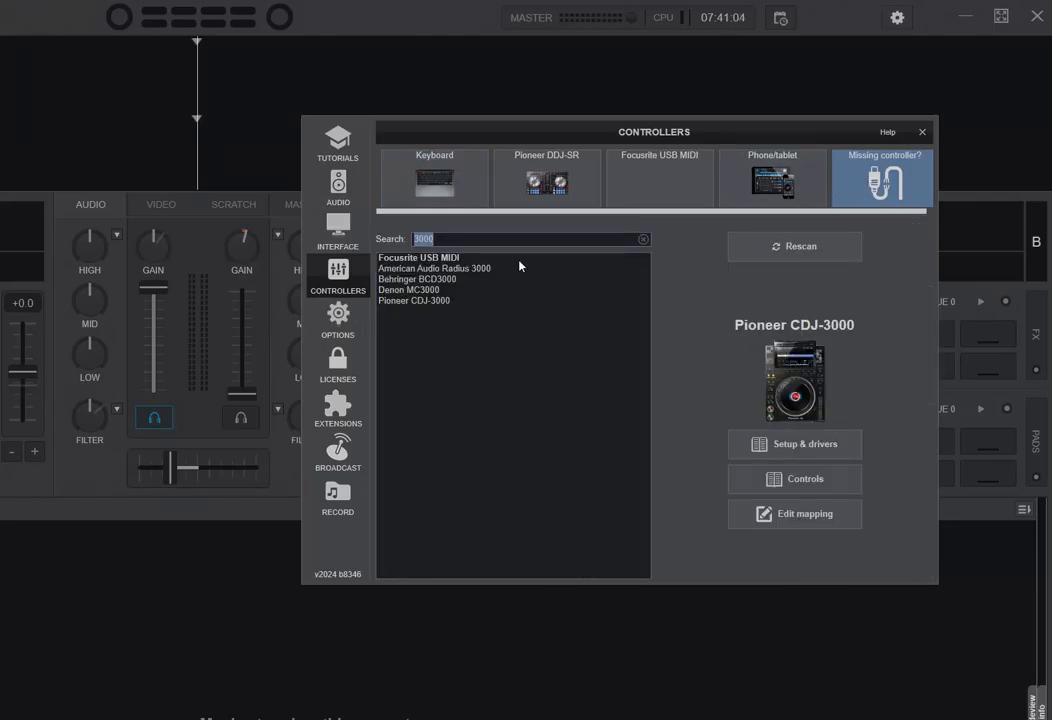
# Search the controllers for 'rx3' and select the Pioneer XDJ-RX3
pyautogui.write('Dx')
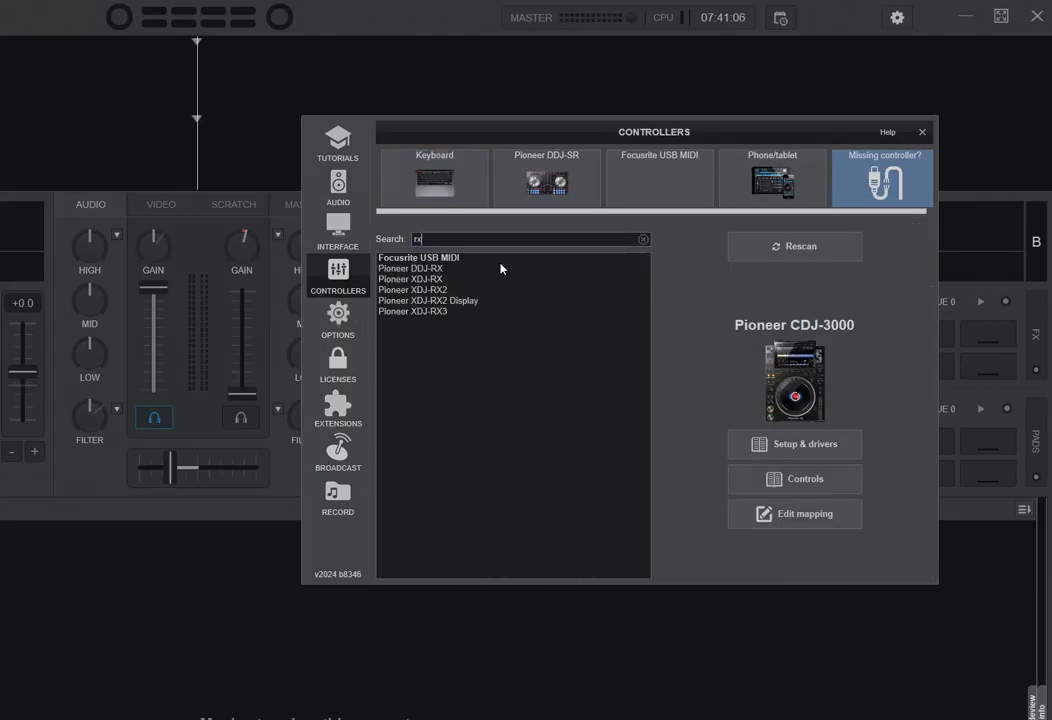
pyautogui.write('rx3')
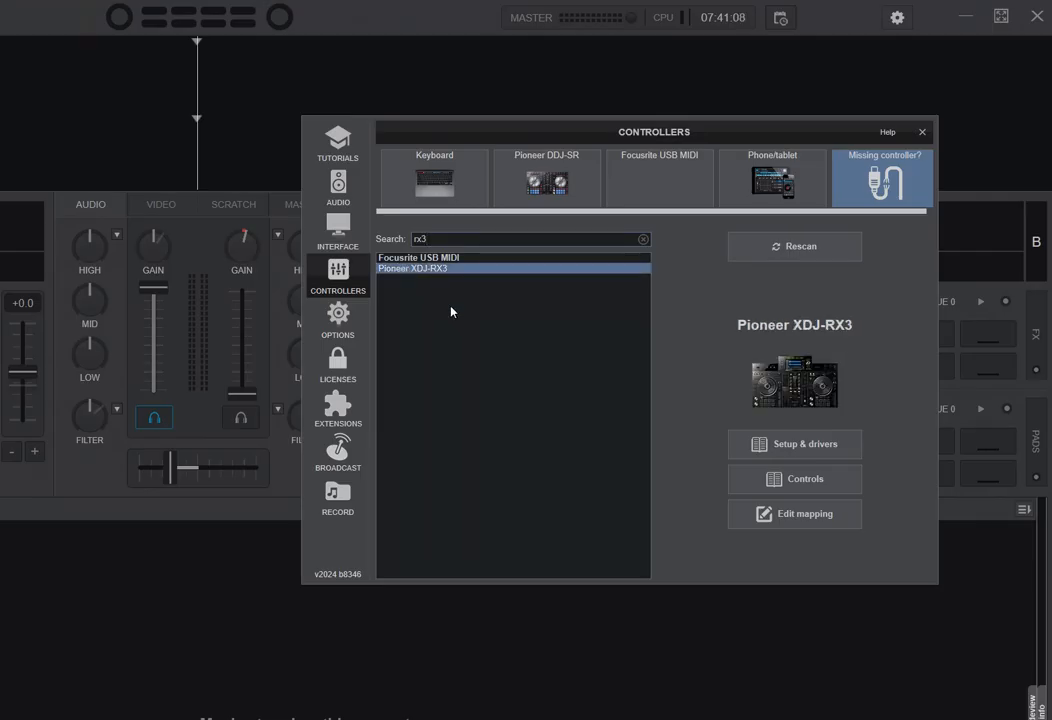
pyautogui.click(804, 513)
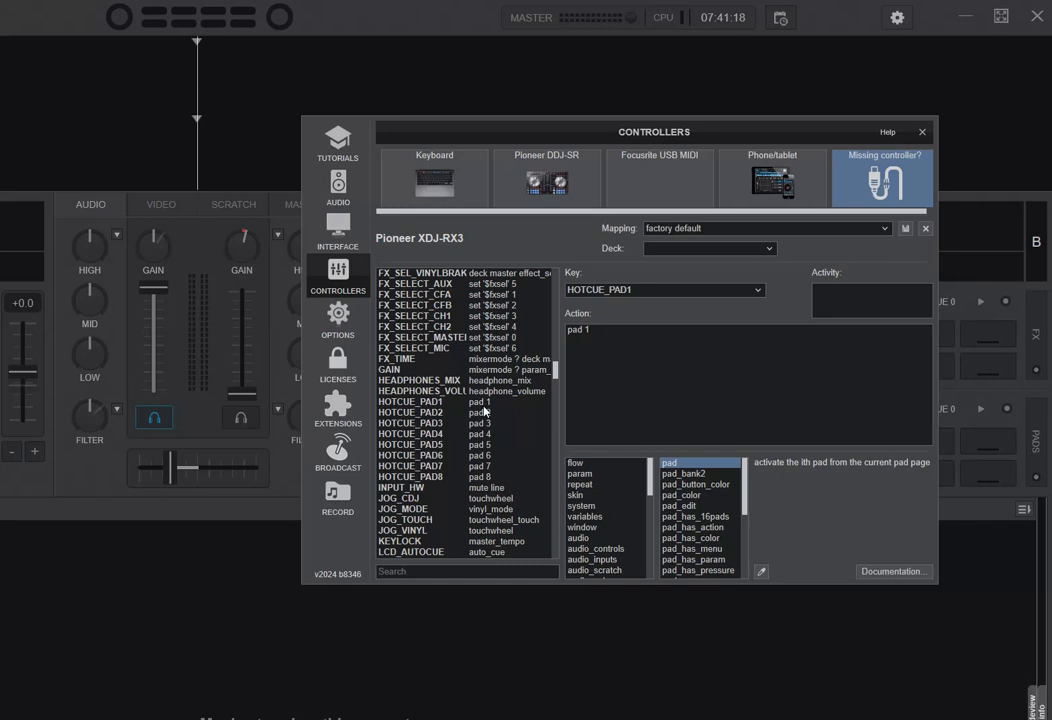
# Check the HOTCUE_PAD7, HOTCUE_PAD1 and HOTCUE_PAD2 actions, then the NEEDLE_SEARCH key
pyautogui.click(410, 466)
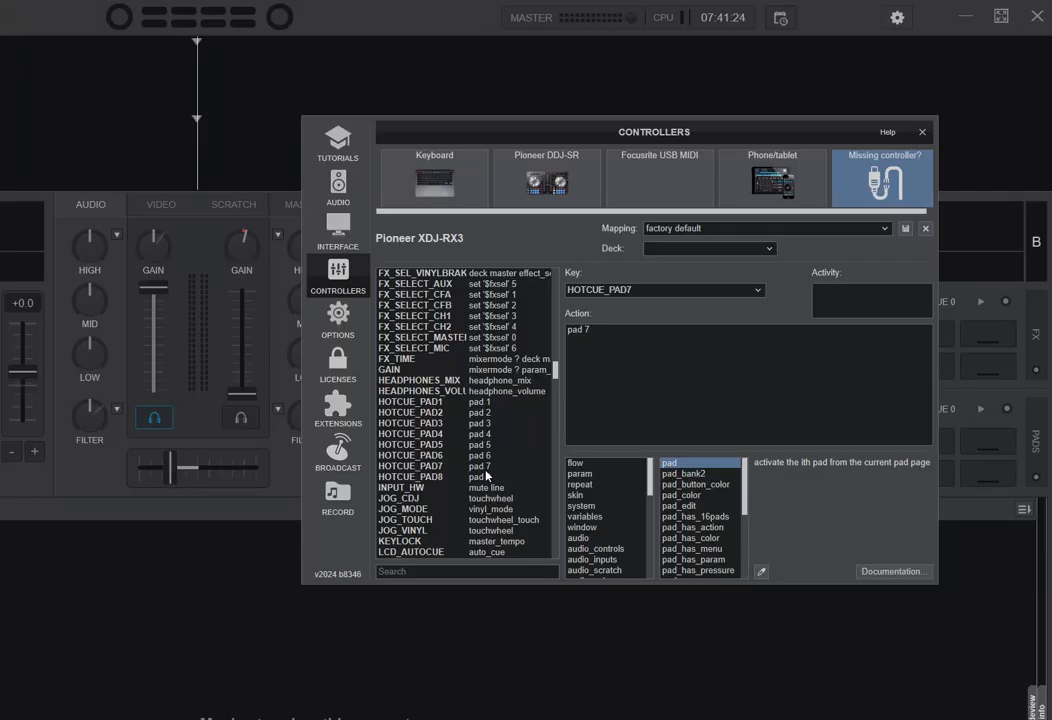
pyautogui.click(410, 401)
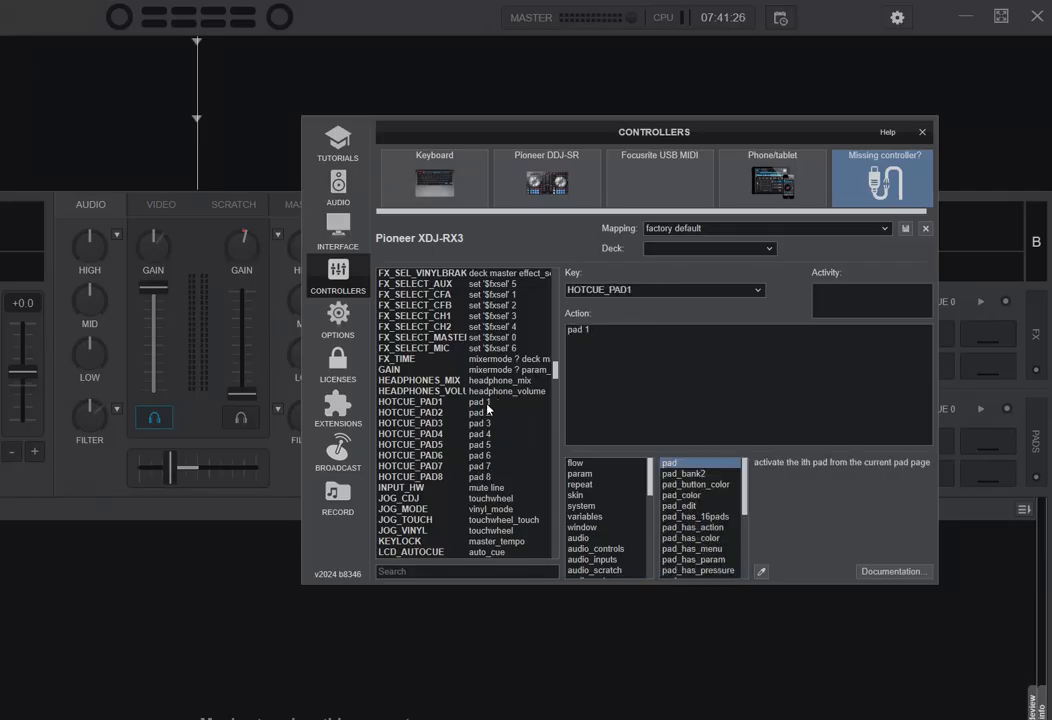
pyautogui.click(410, 412)
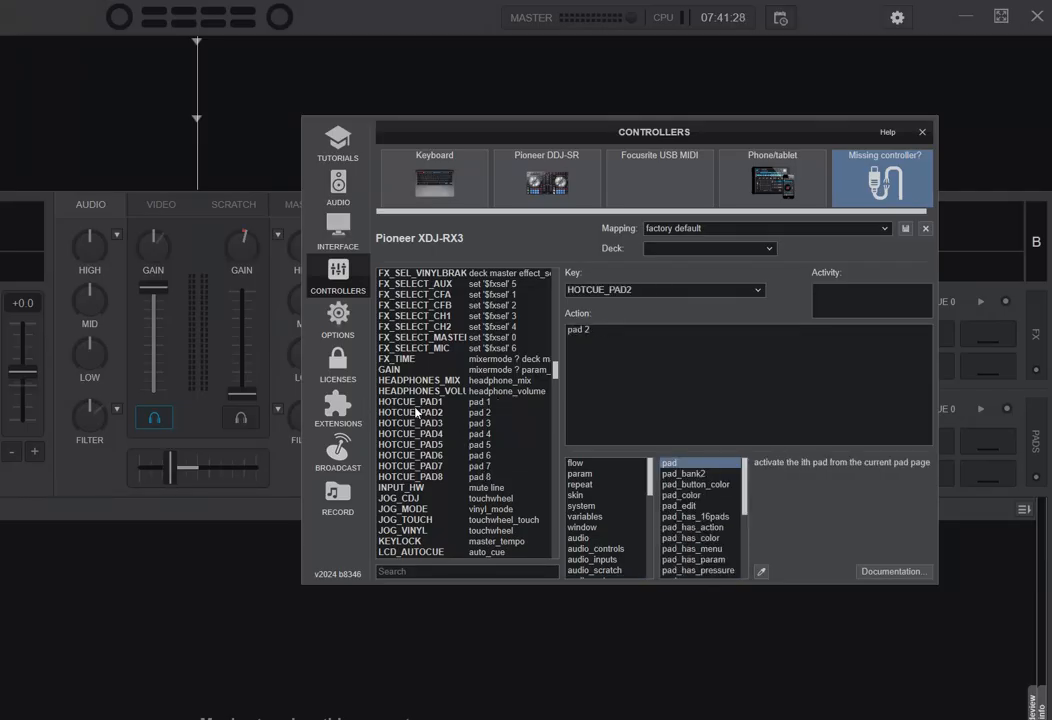
pyautogui.click(414, 327)
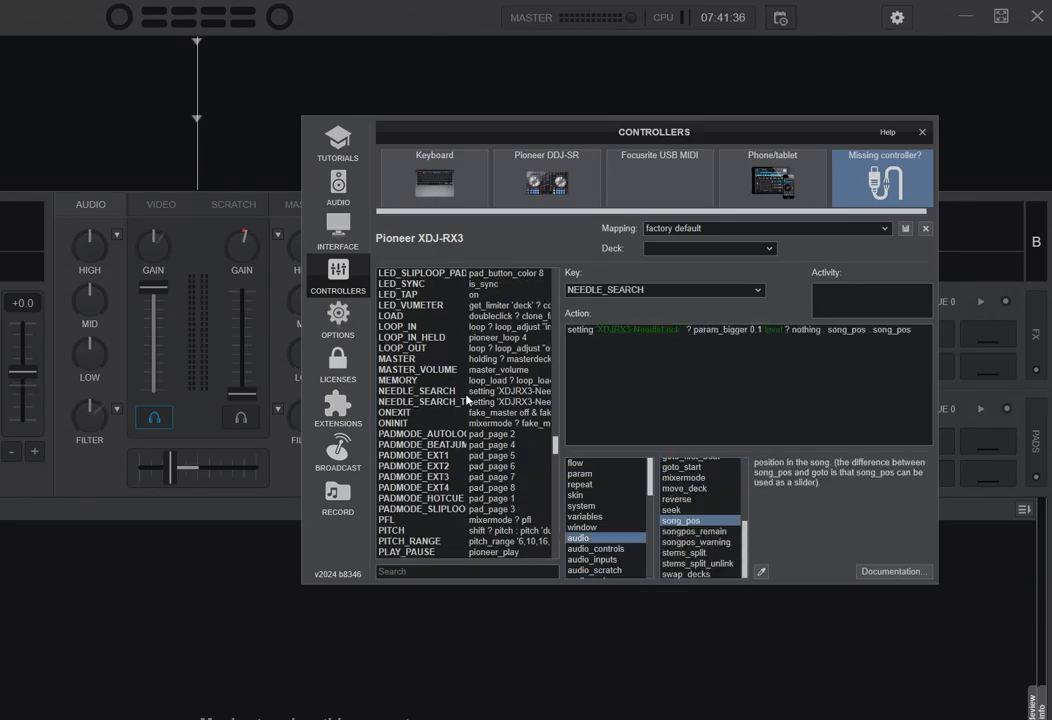
# Read PADMODE_EXT4's pad_page 8 action and another pad mode key's action
pyautogui.click(422, 433)
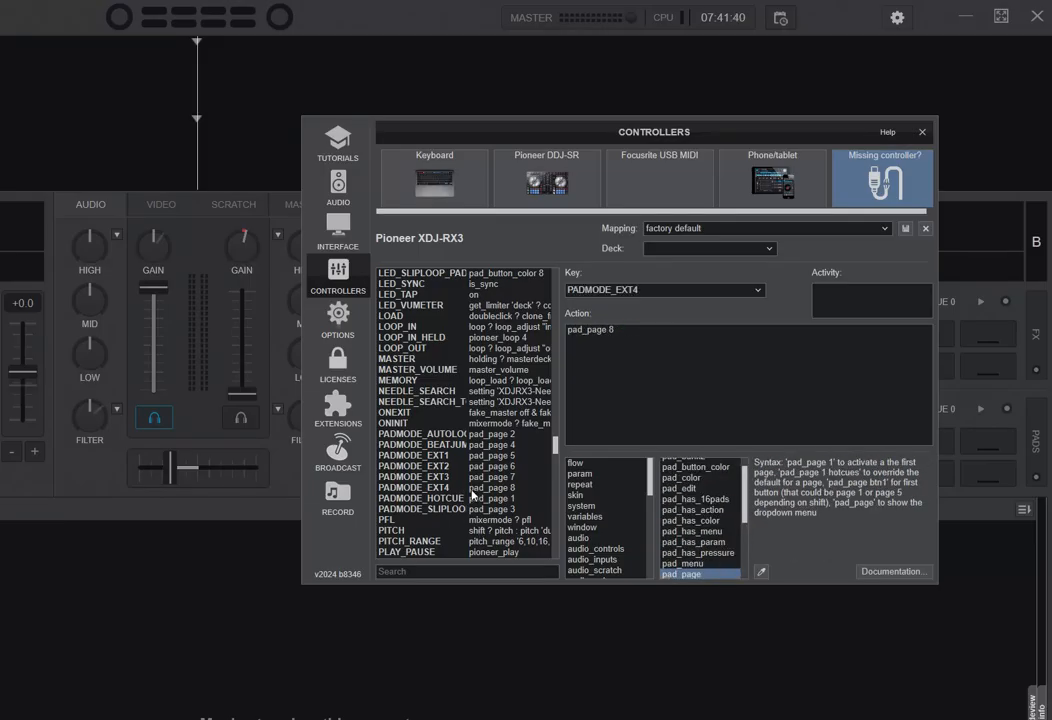
pyautogui.click(412, 466)
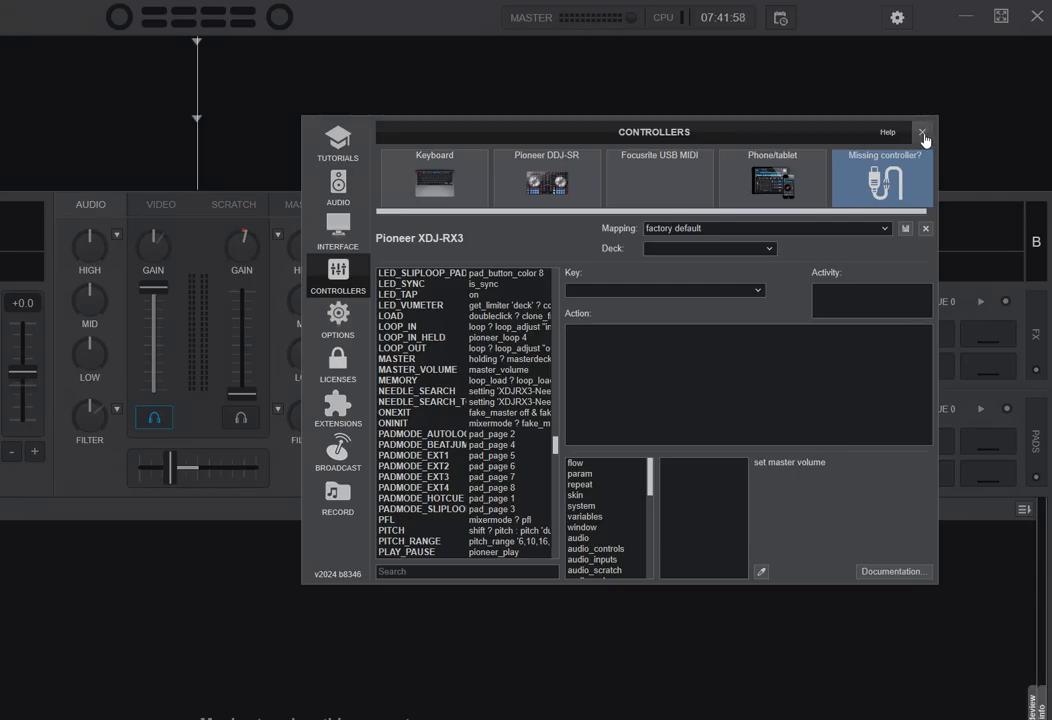
# Close the controller settings window
pyautogui.click(923, 131)
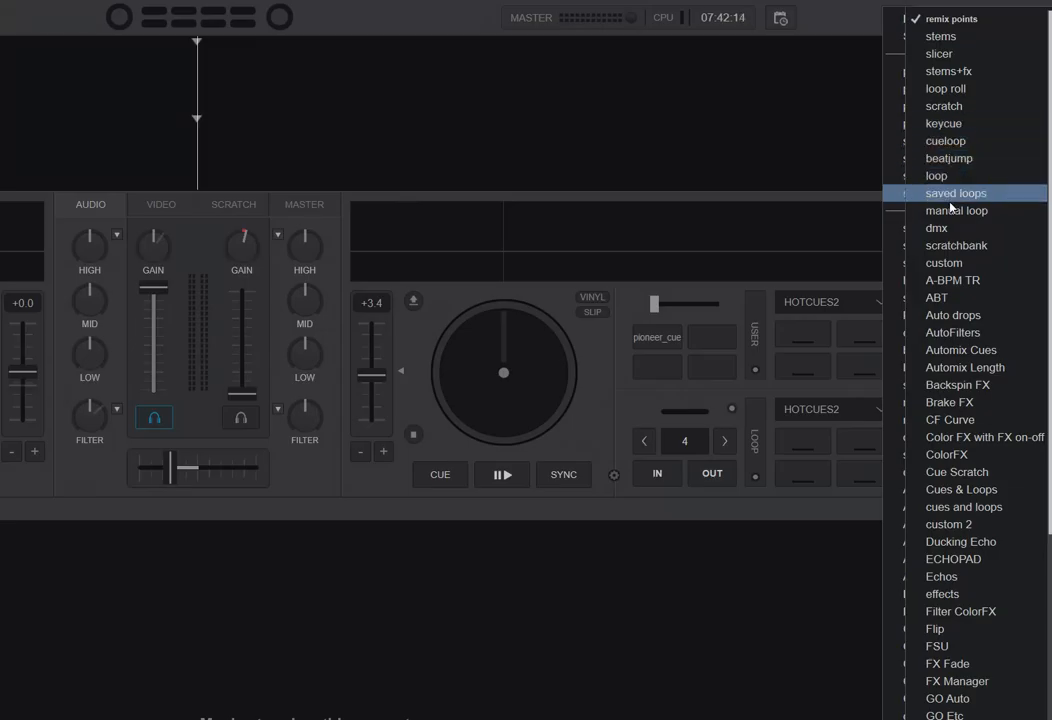
pyautogui.moveTo(968, 88)
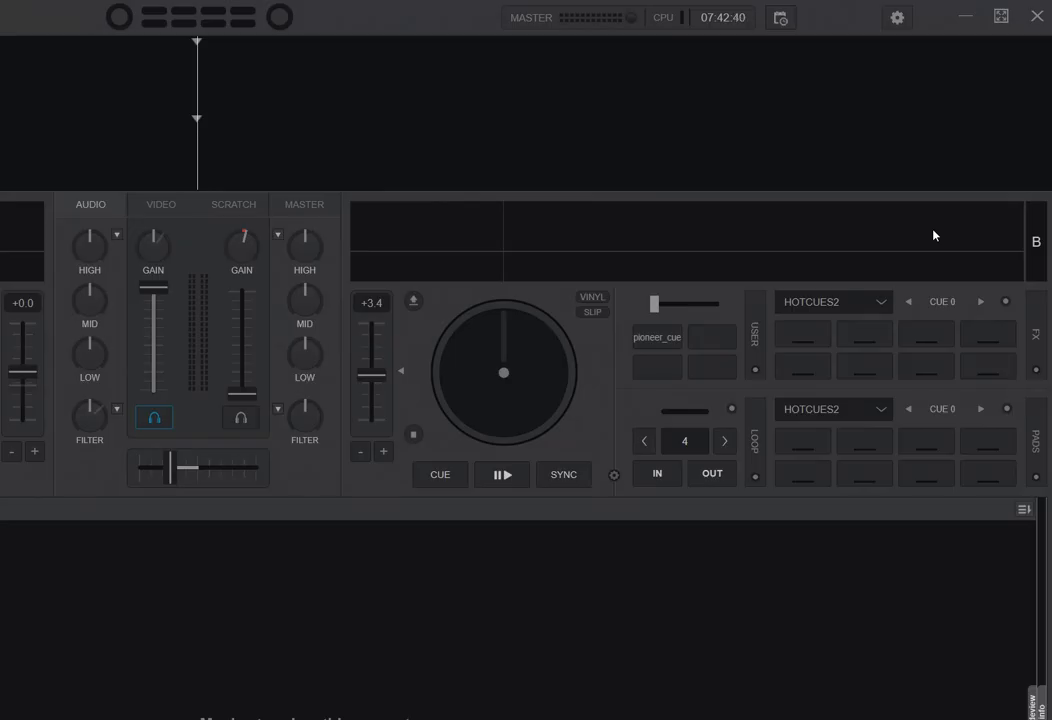
pyautogui.moveTo(1046, 201)
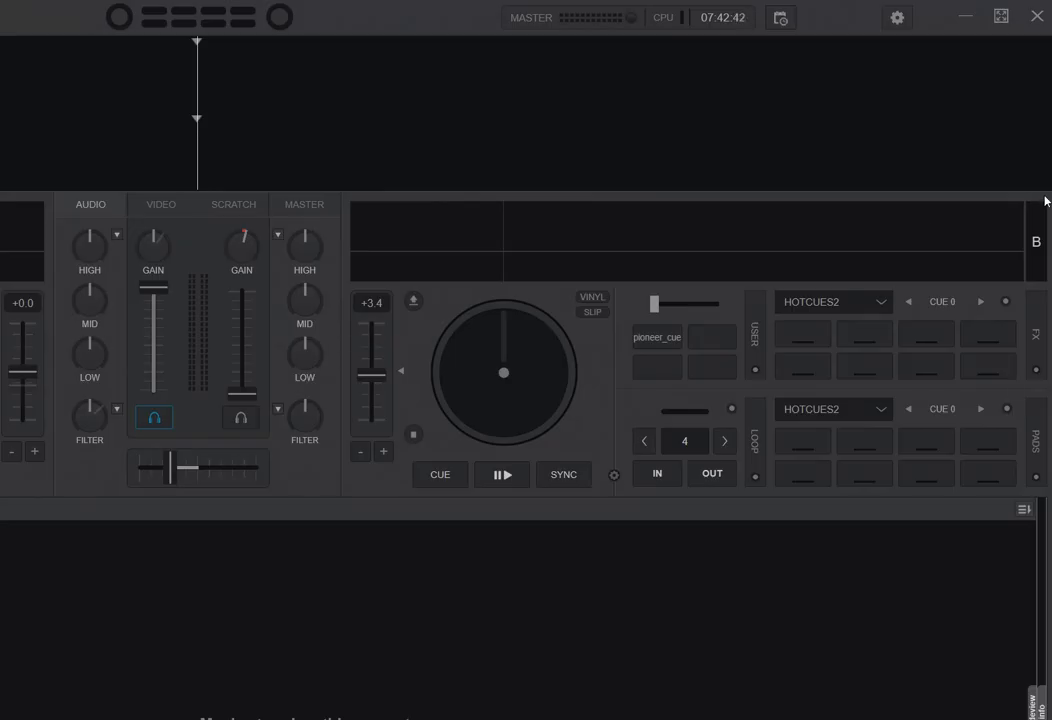